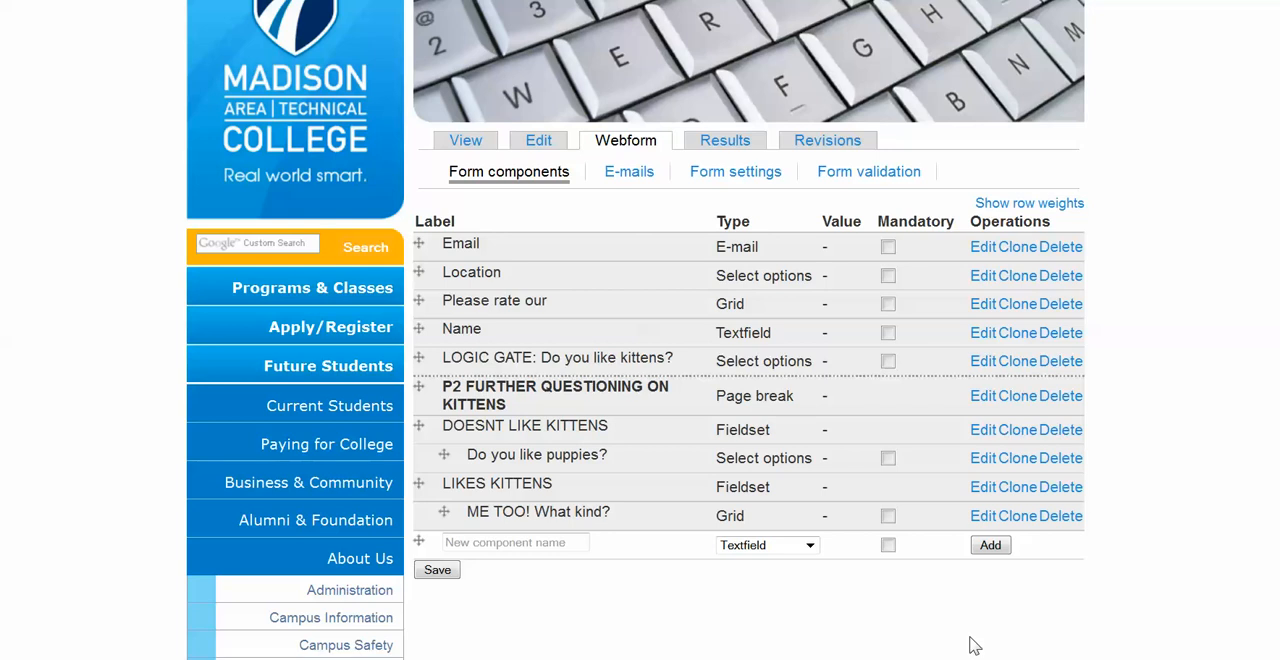
pyautogui.moveTo(948, 644)
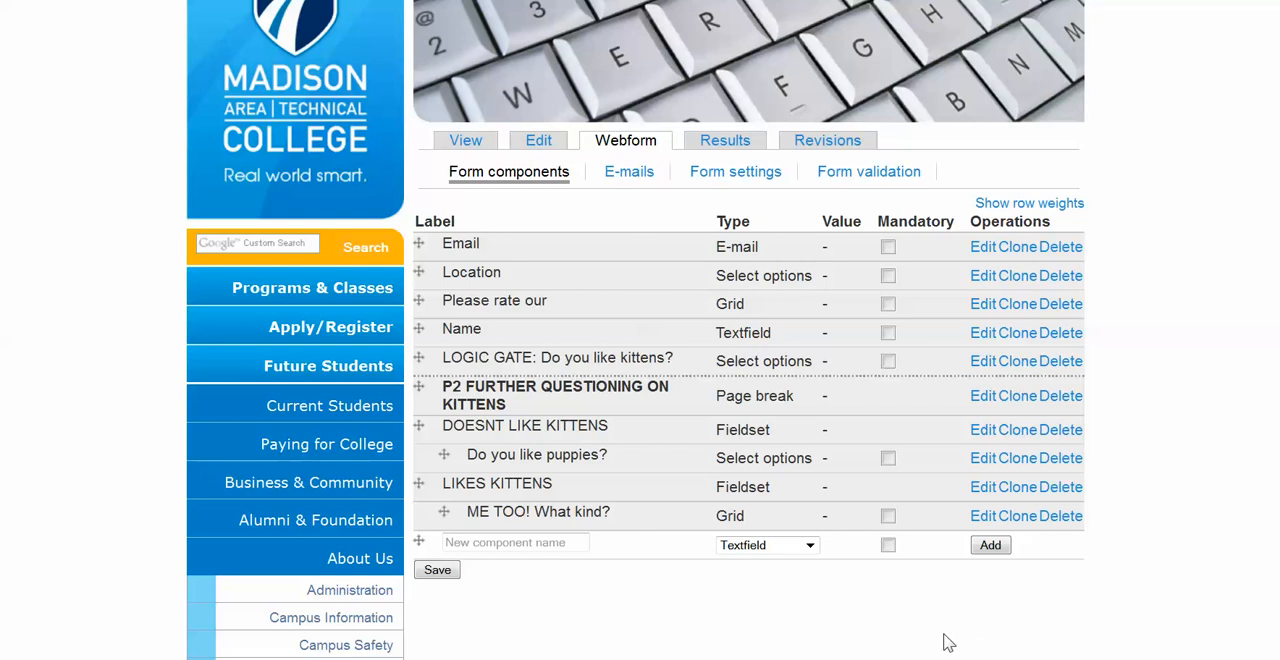
pyautogui.moveTo(530, 180)
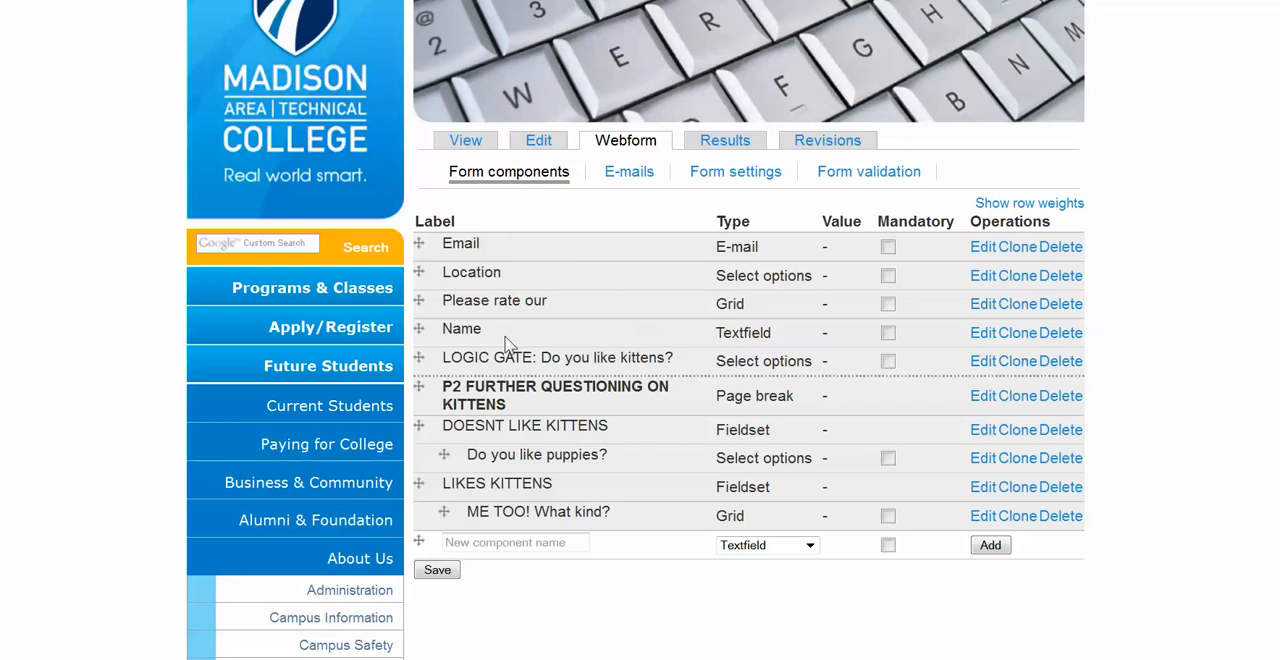
# Open the LOGIC GATE kittens question for editing and review its y|Yes, n|No options.
pyautogui.moveTo(442, 356); pyautogui.dragTo(612, 360)
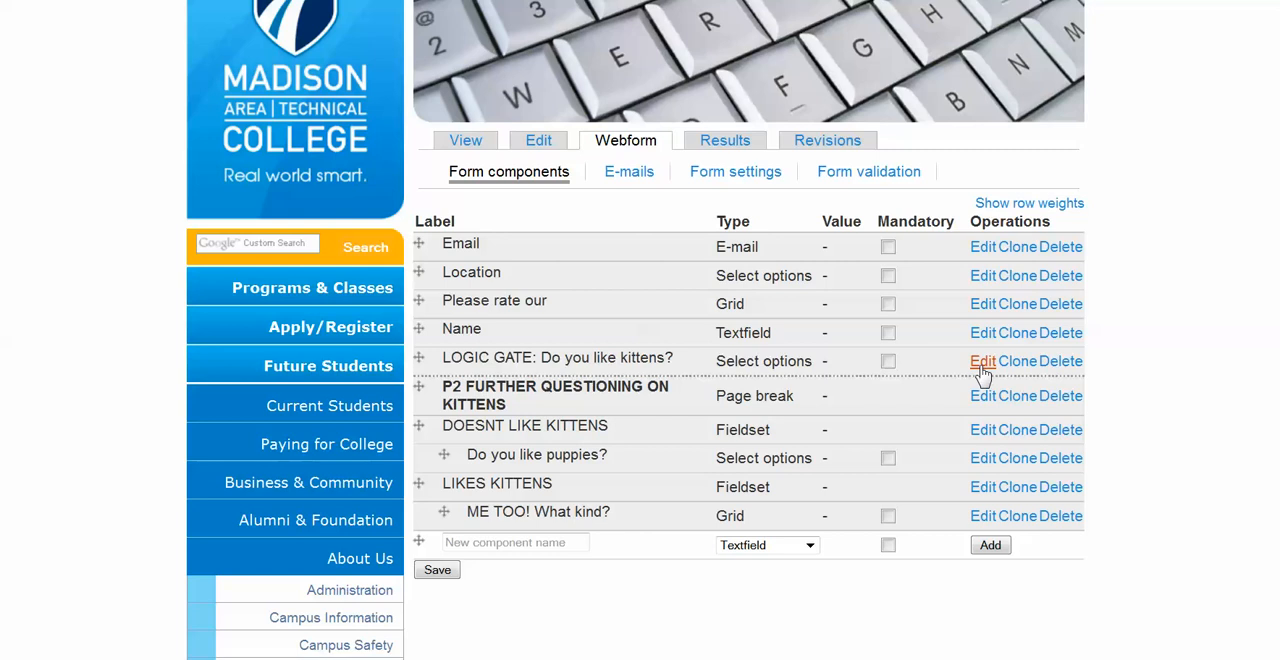
pyautogui.click(982, 360)
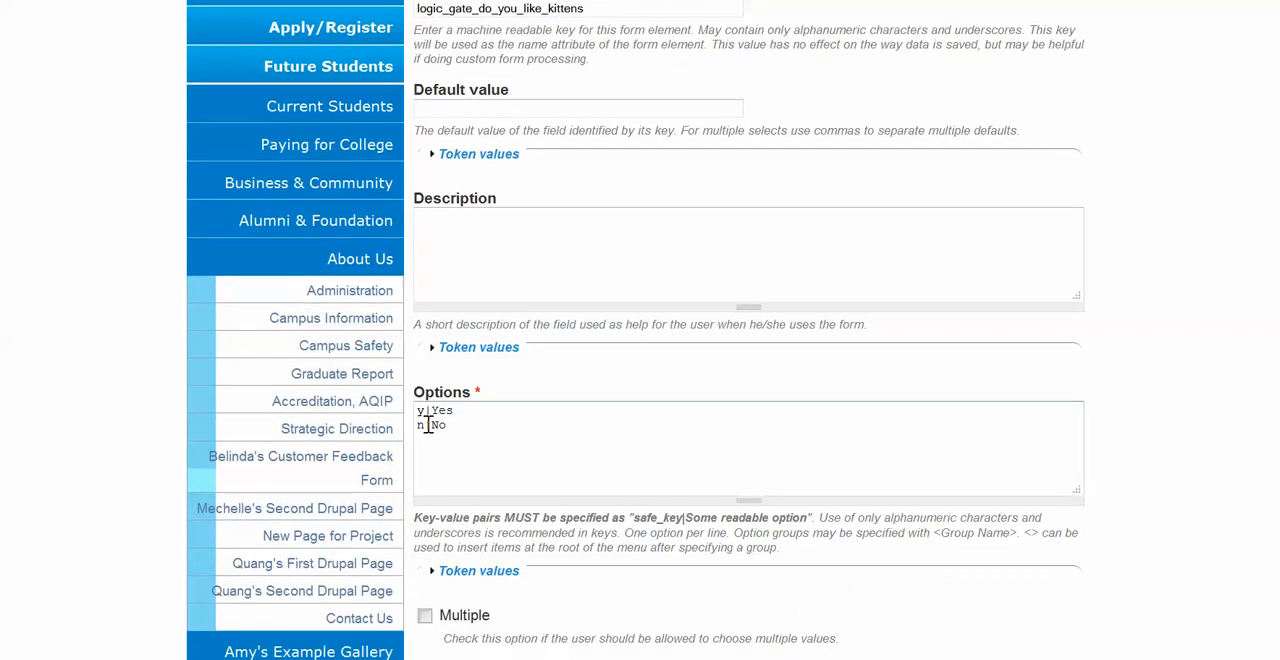
pyautogui.moveTo(490, 400)
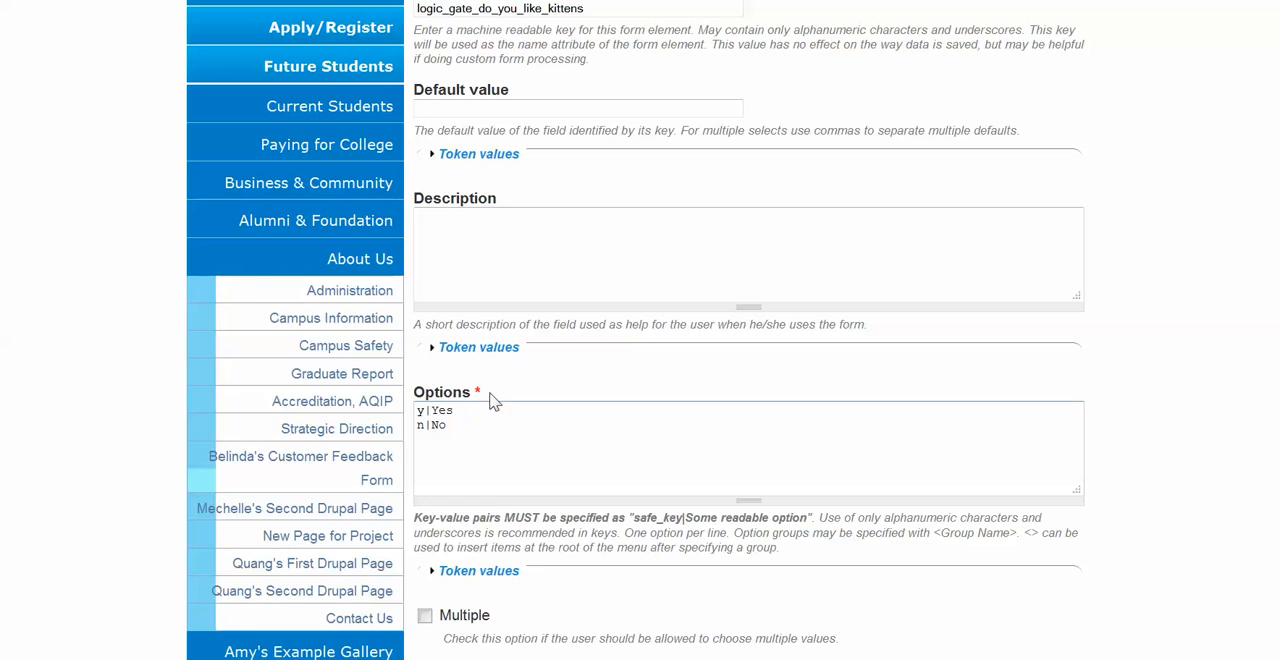
pyautogui.doubleClick(420, 410)
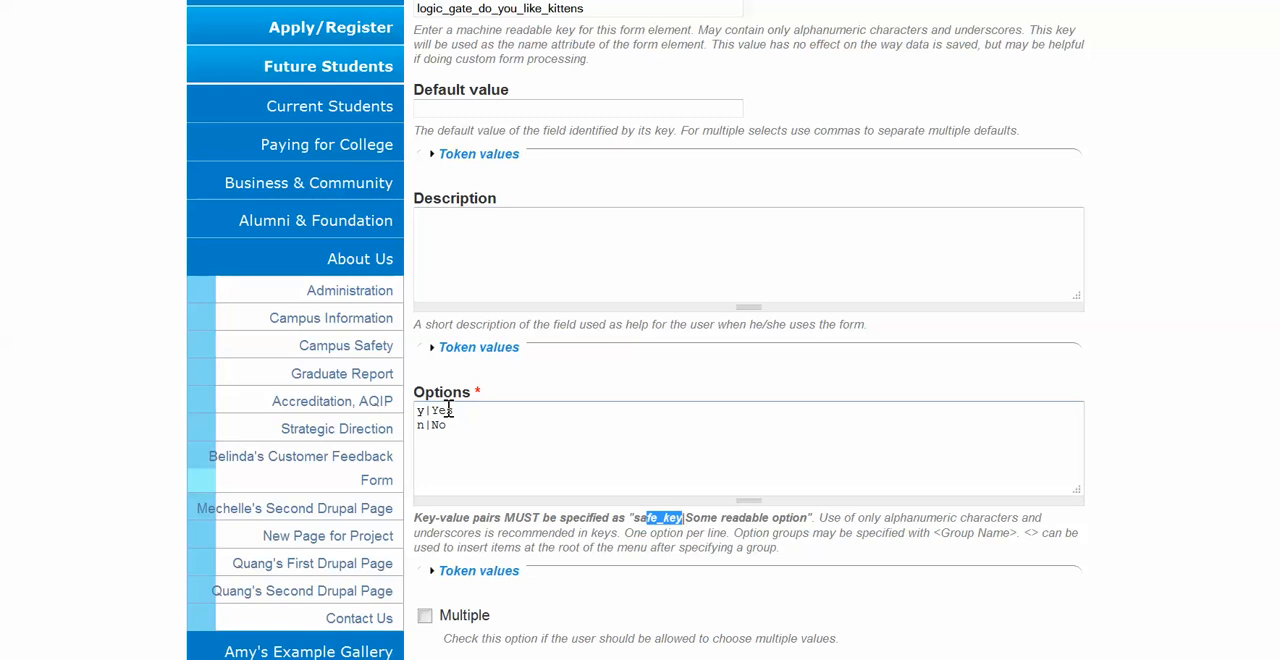
pyautogui.doubleClick(440, 410)
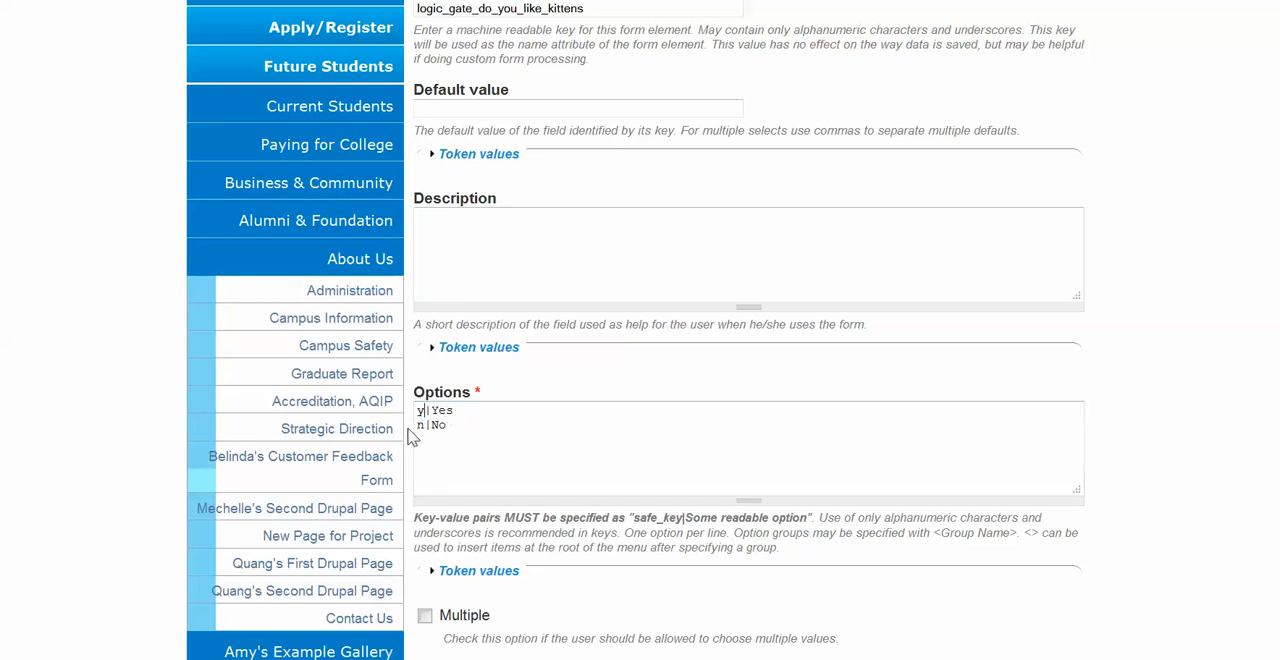
pyautogui.moveTo(590, 442)
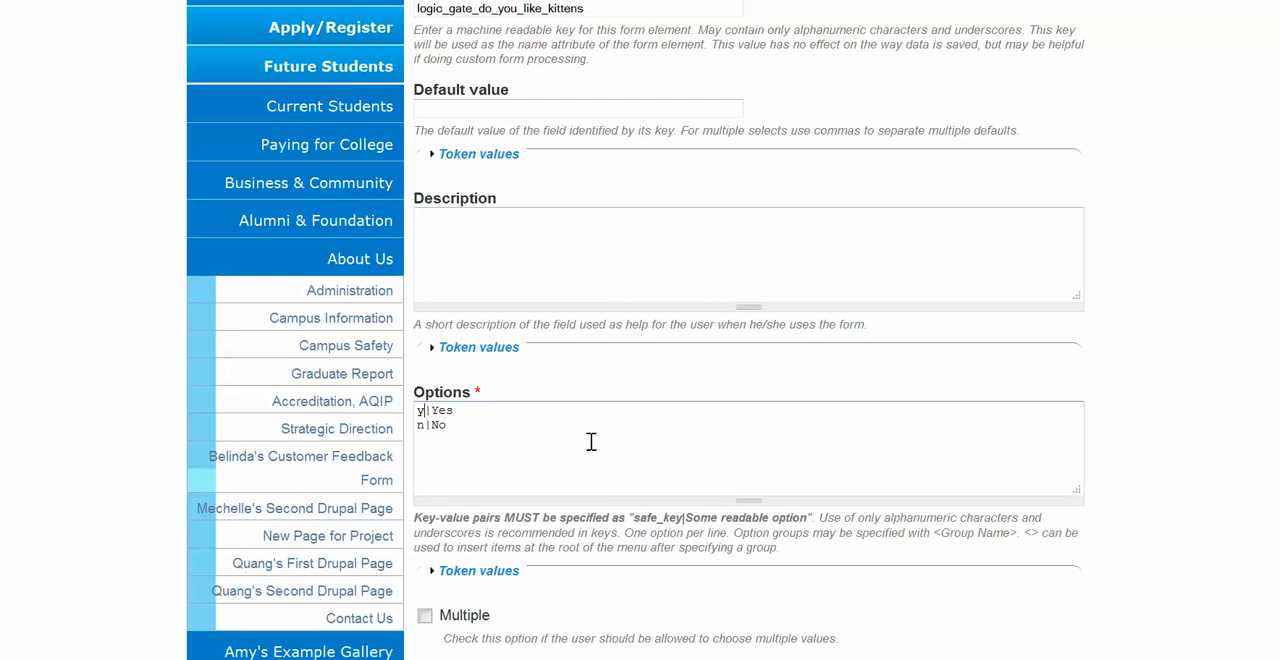
pyautogui.scroll(-3)
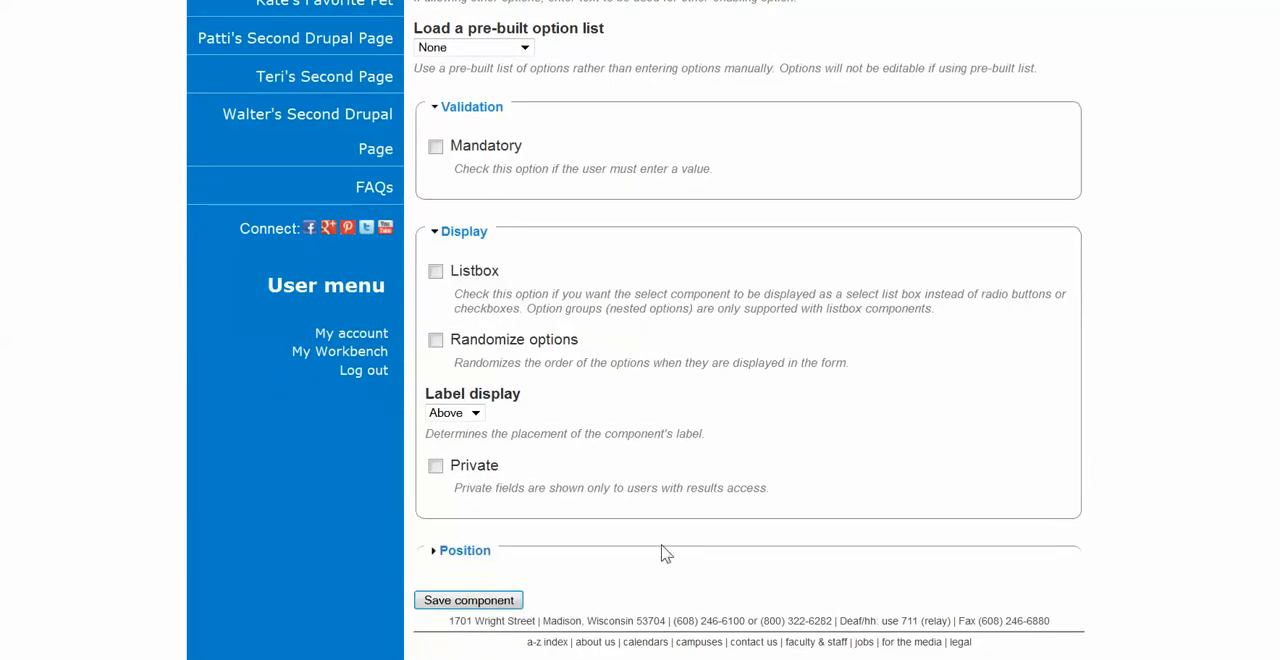
# Save the kittens question and return to the Form components list with the Page break row.
pyautogui.click(468, 600)
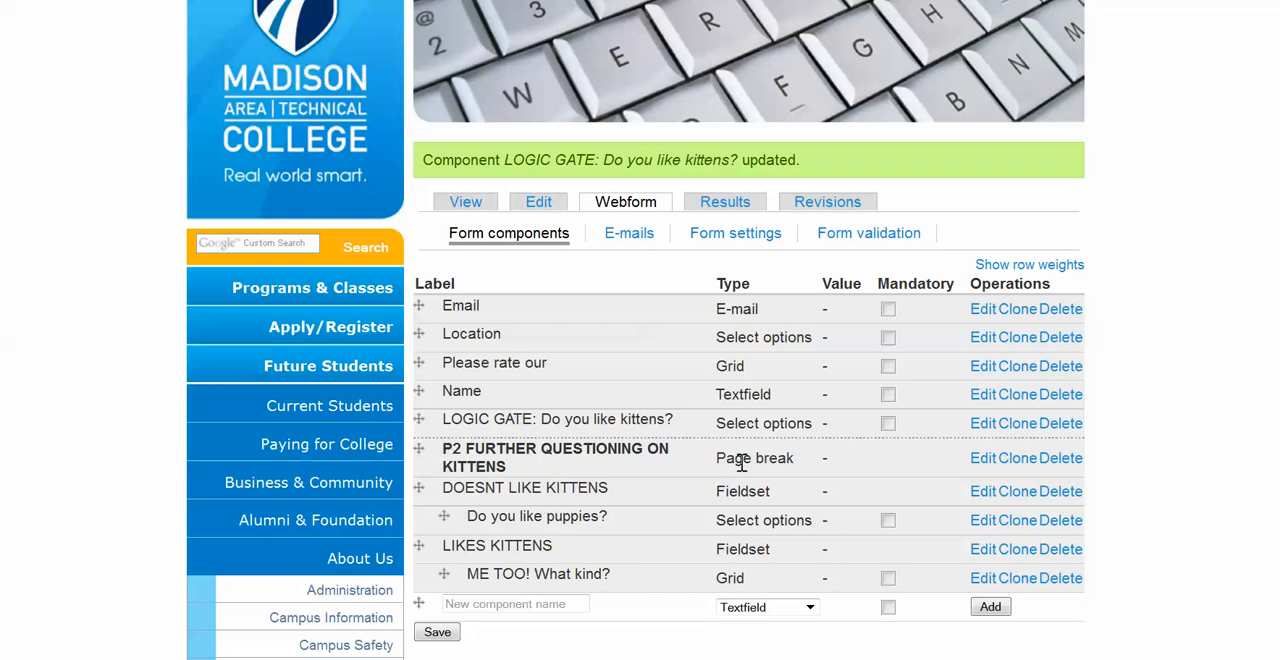
pyautogui.doubleClick(774, 458)
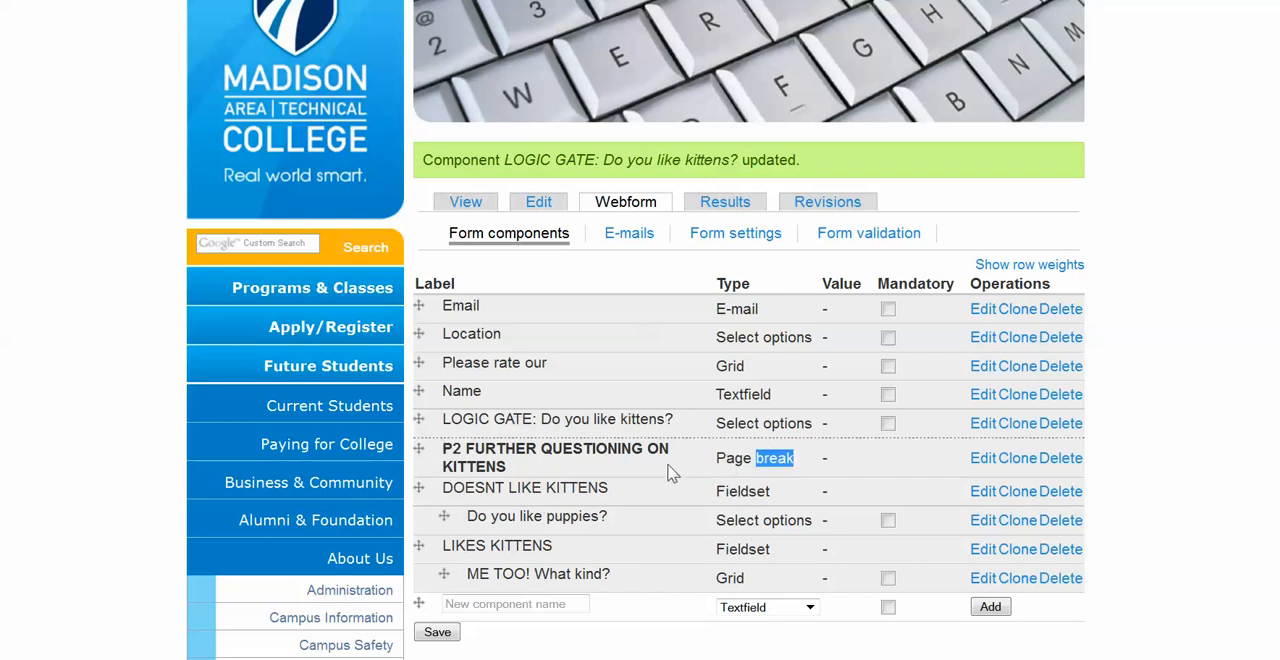
pyautogui.moveTo(530, 480)
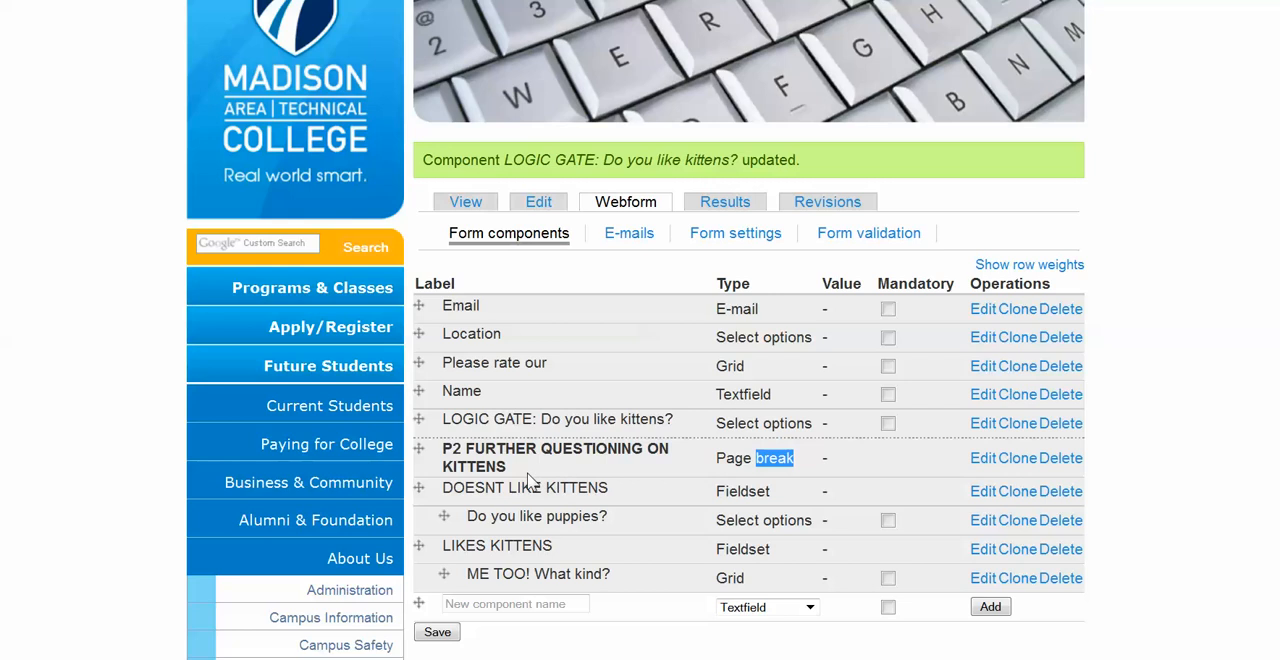
pyautogui.moveTo(500, 484)
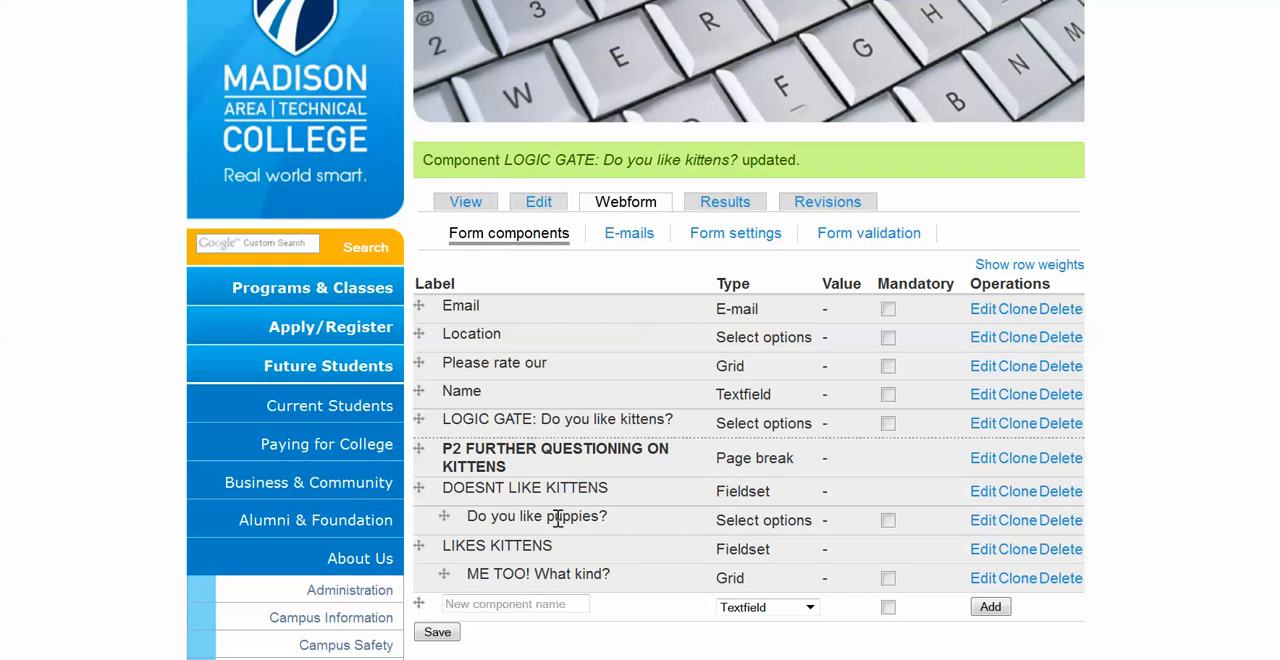
pyautogui.moveTo(508, 546)
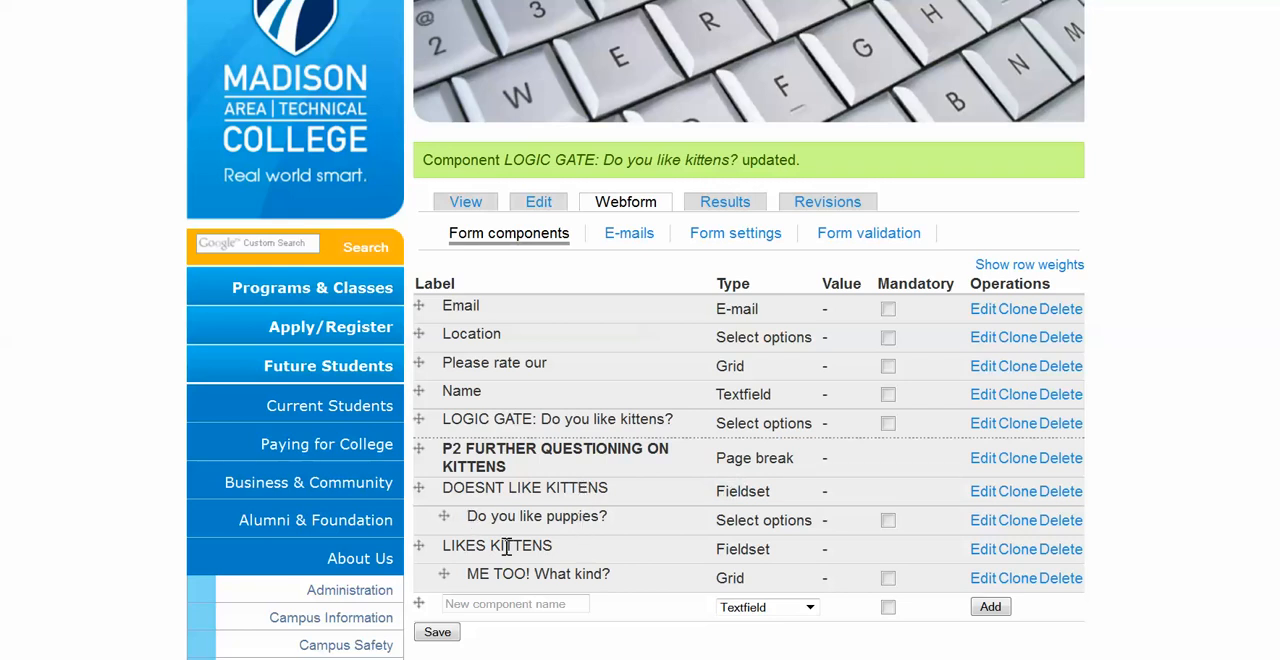
pyautogui.moveTo(500, 492)
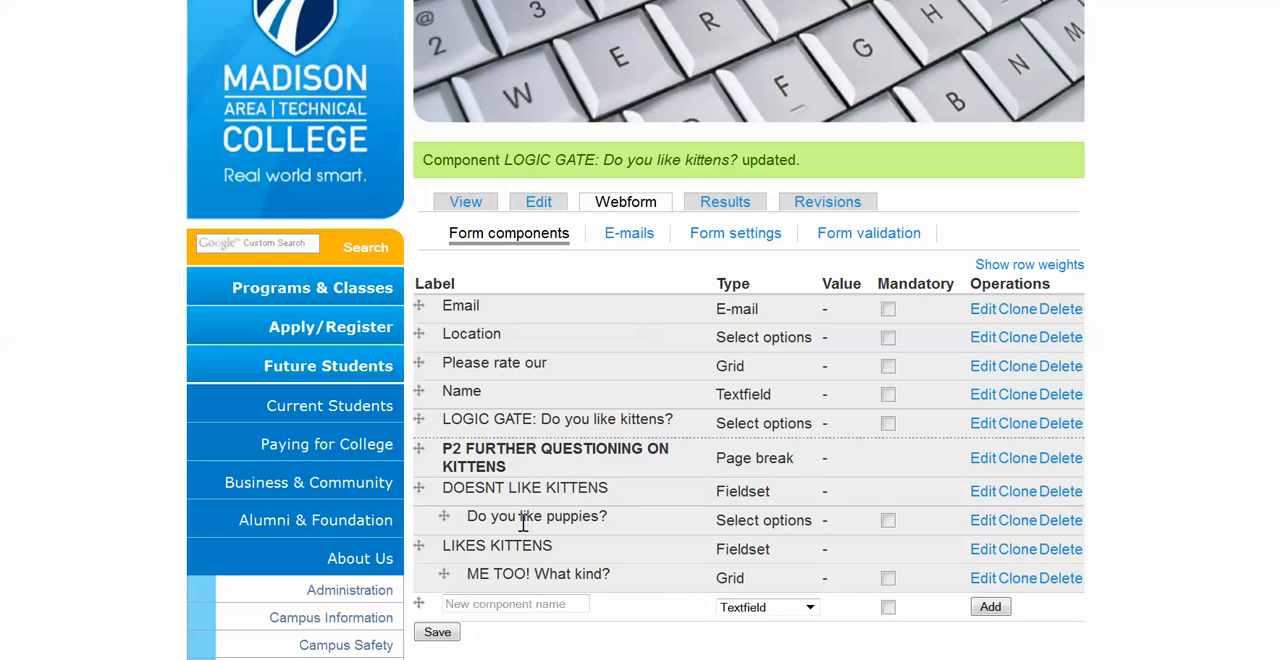
pyautogui.moveTo(704, 500)
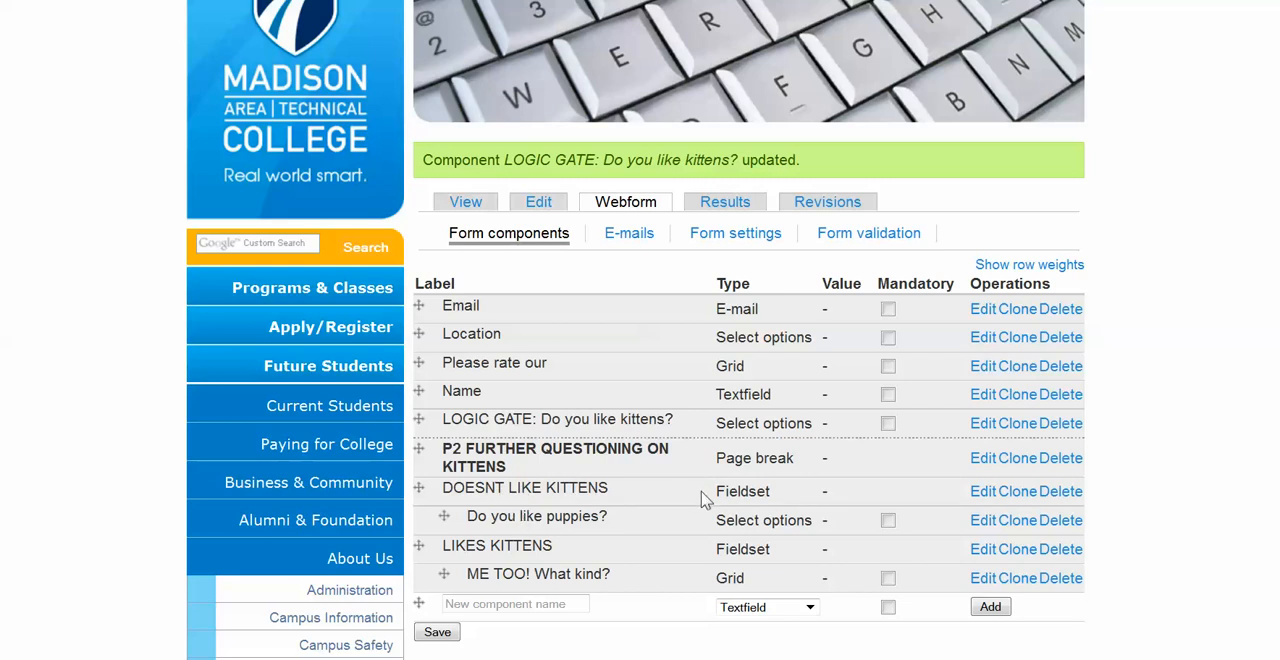
pyautogui.moveTo(476, 492)
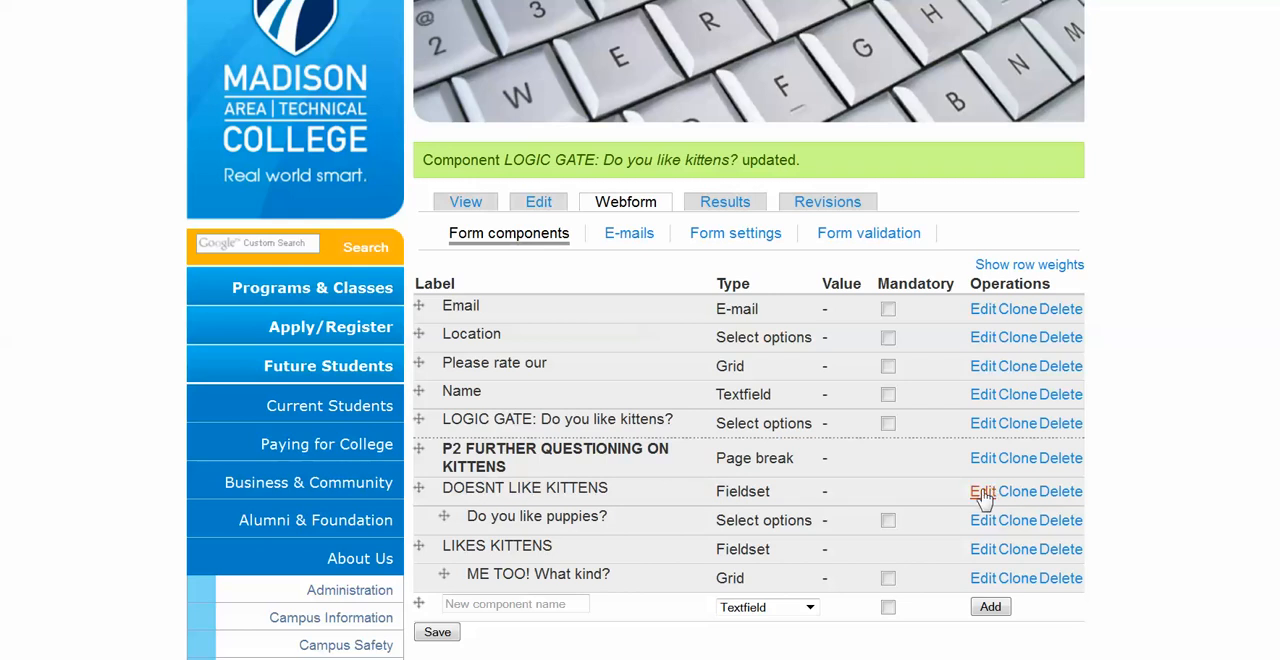
# Open the DOESNT LIKE KITTENS fieldset and expand its Conditional rules section.
pyautogui.click(982, 492)
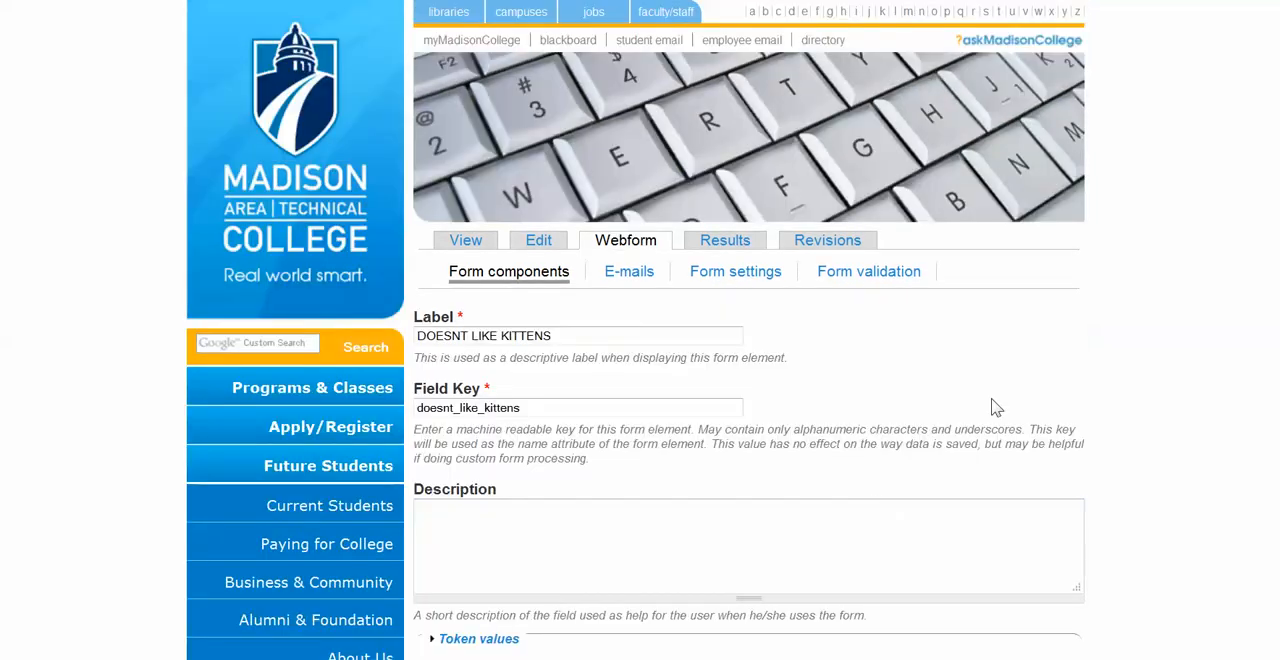
pyautogui.scroll(-3)
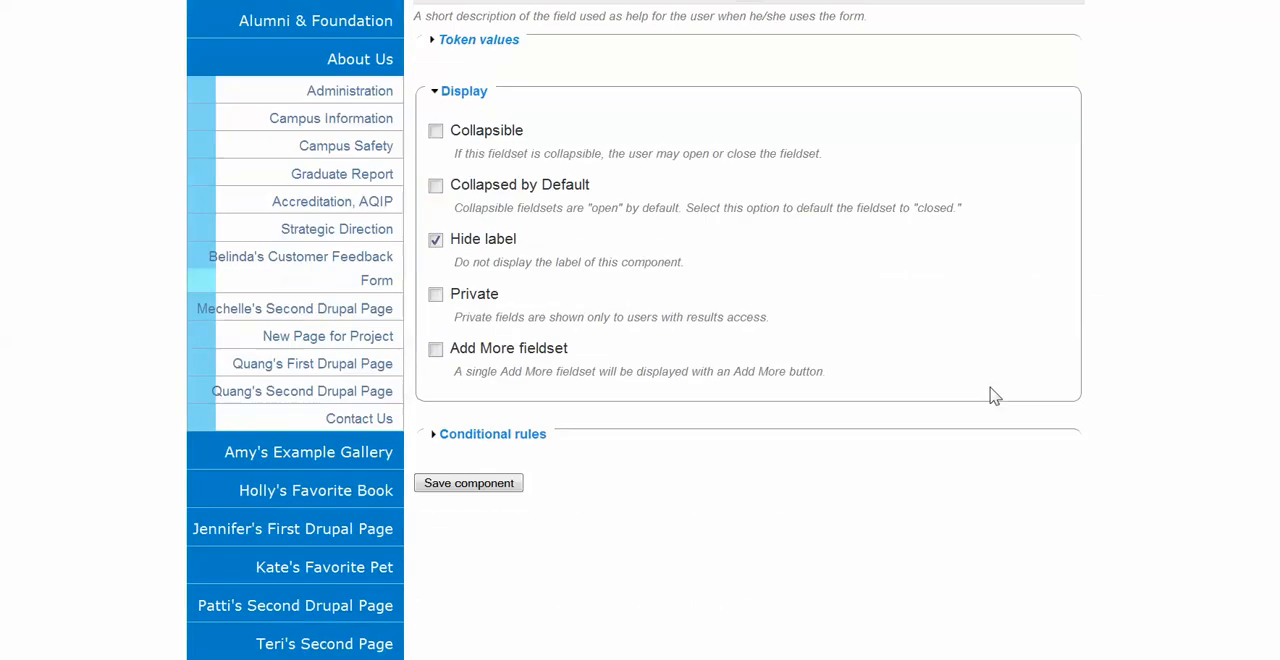
pyautogui.scroll(-3)
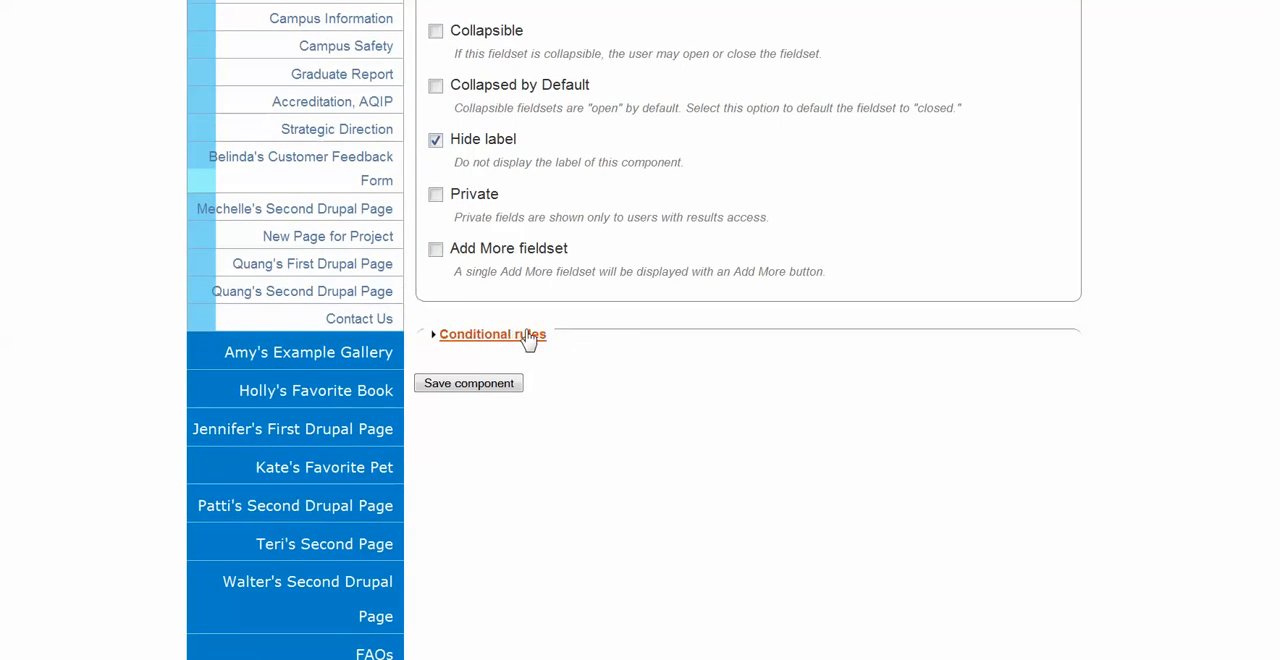
pyautogui.click(492, 334)
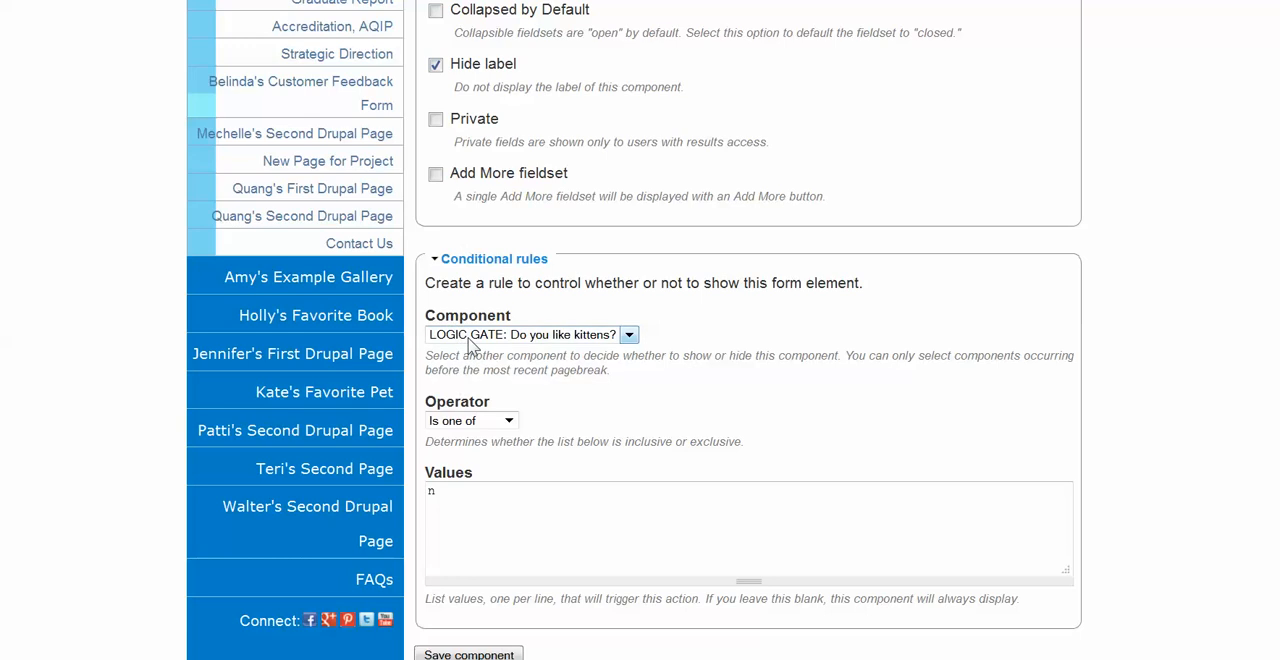
pyautogui.moveTo(596, 348)
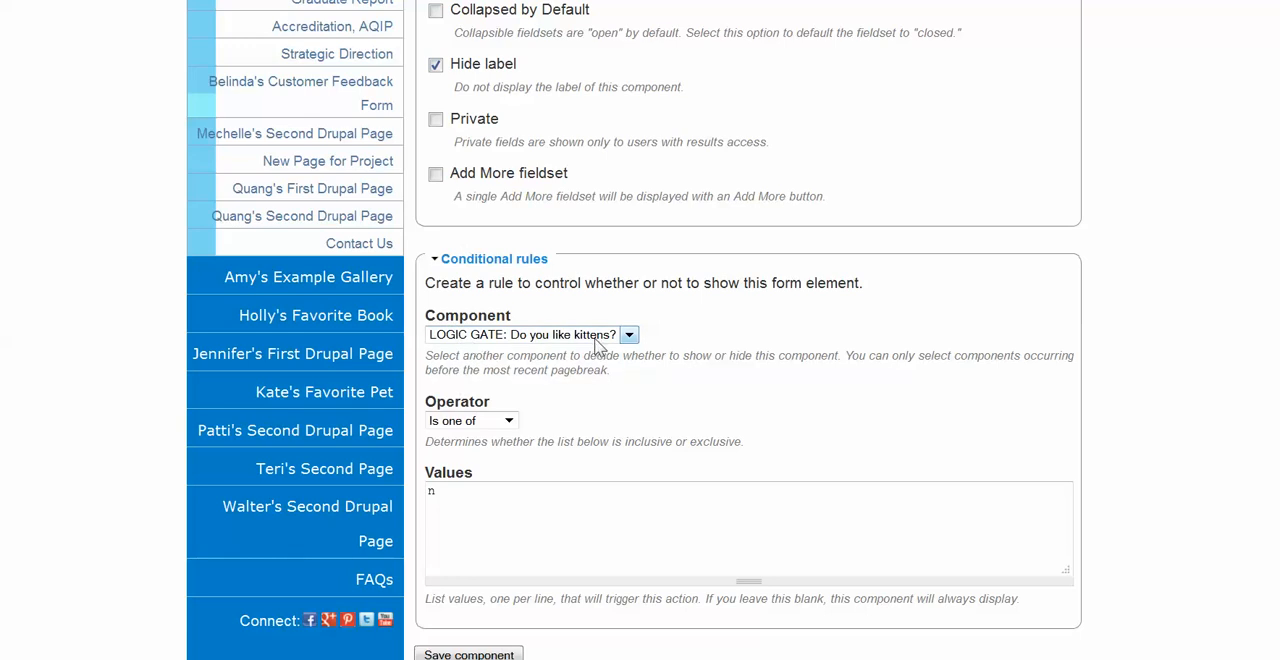
# Condition the fieldset on the LOGIC GATE question being one of n and save it.
pyautogui.click(628, 334)
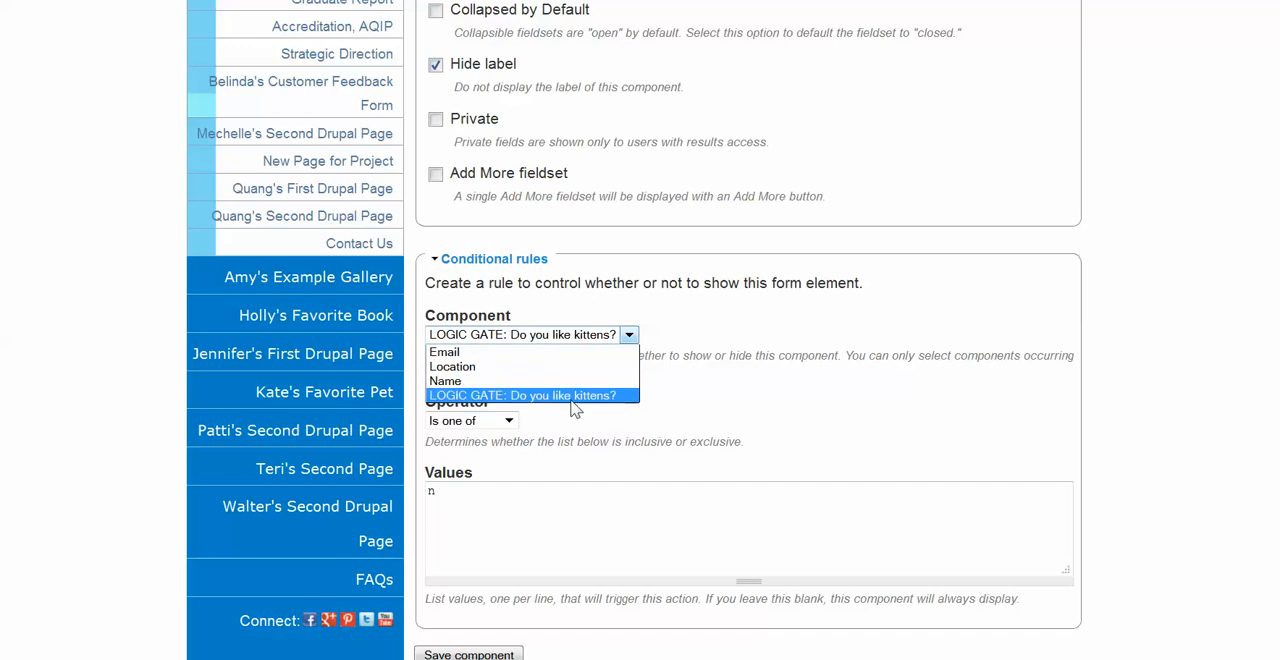
pyautogui.click(528, 394)
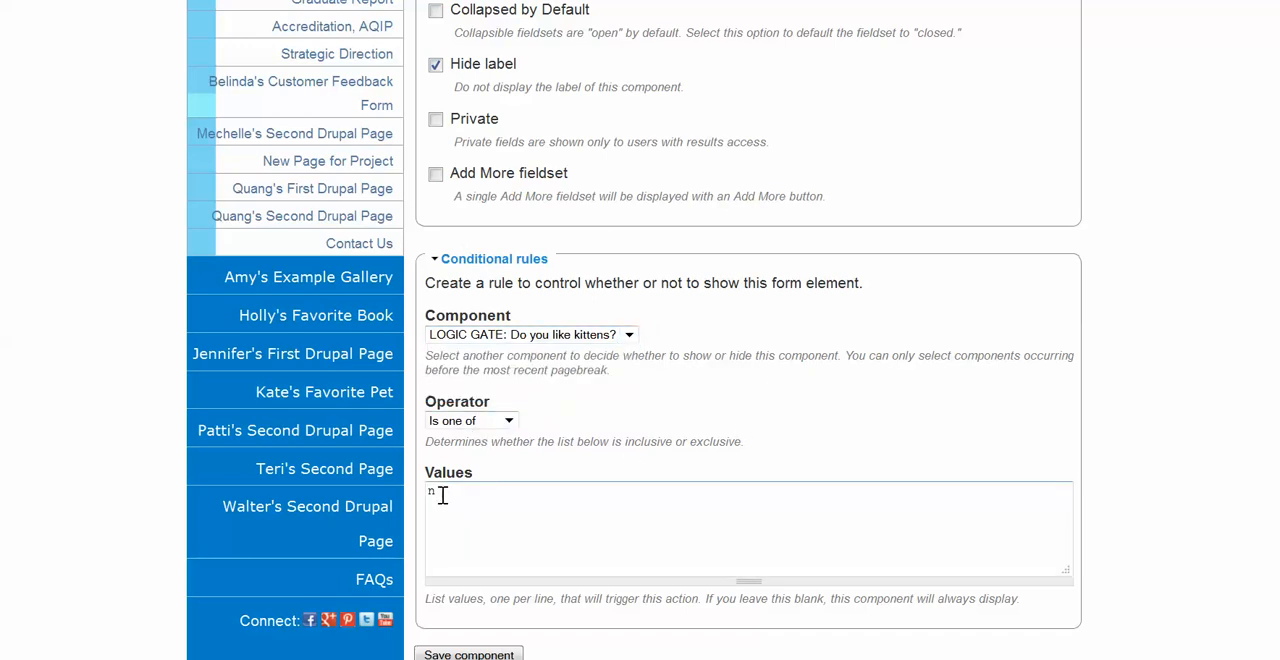
pyautogui.press('Backspace')
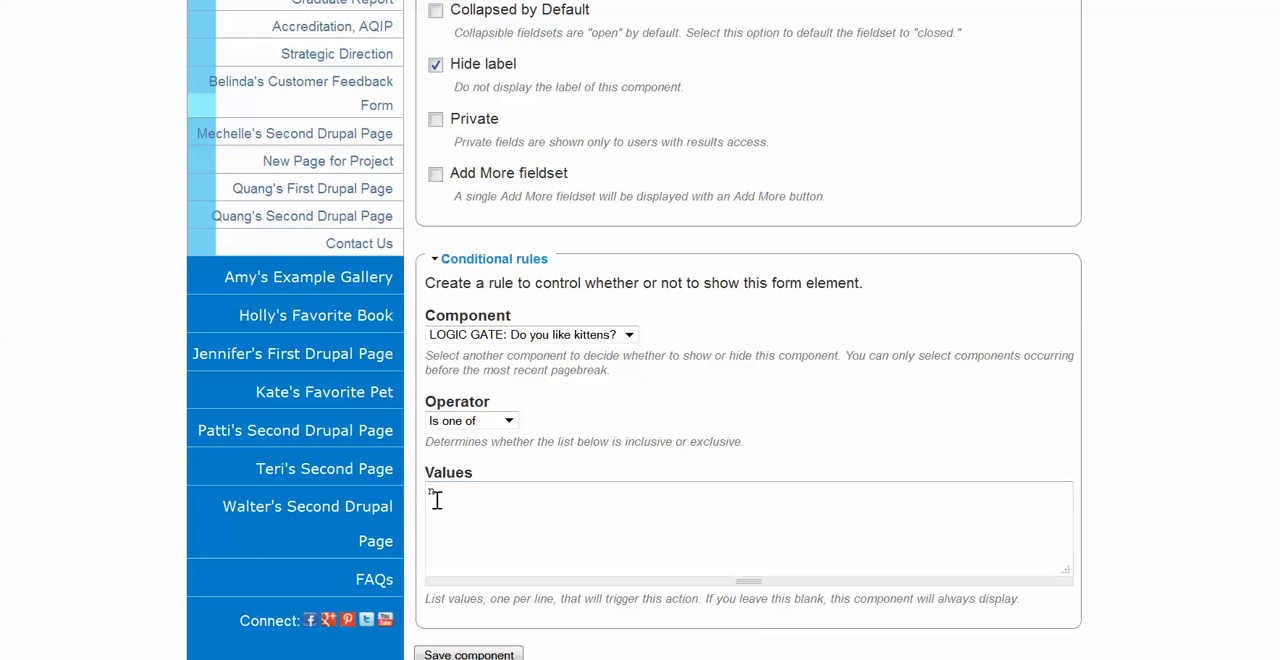
pyautogui.write('n')
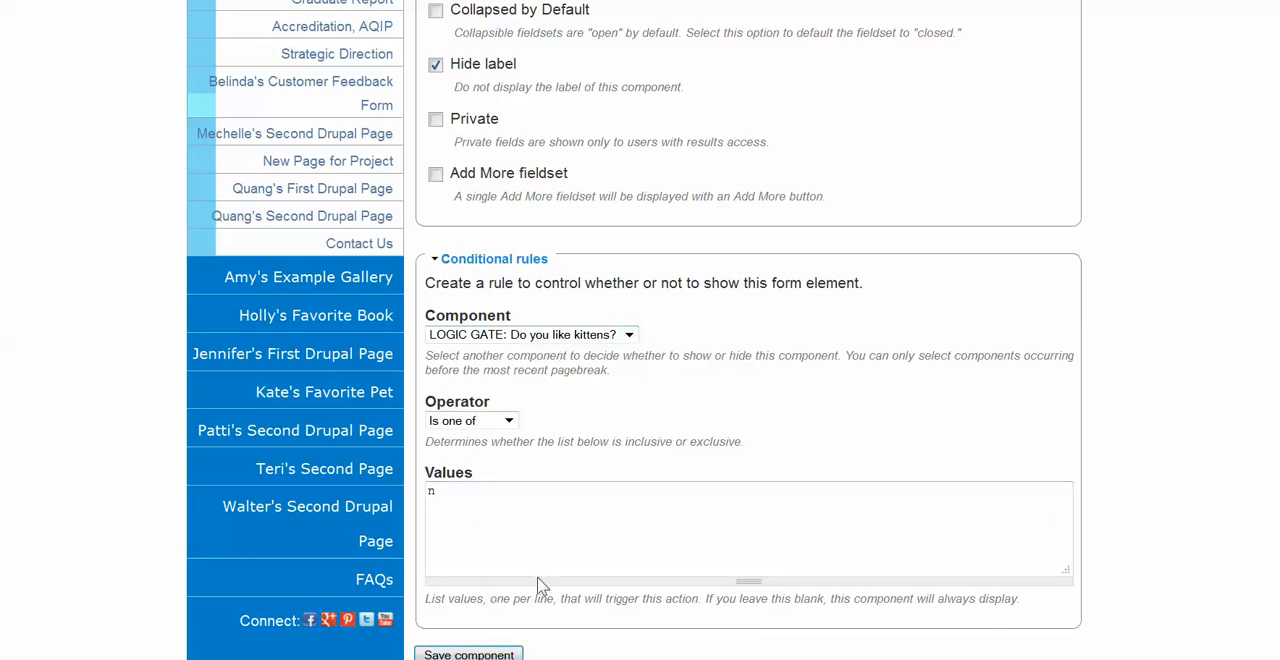
pyautogui.click(468, 654)
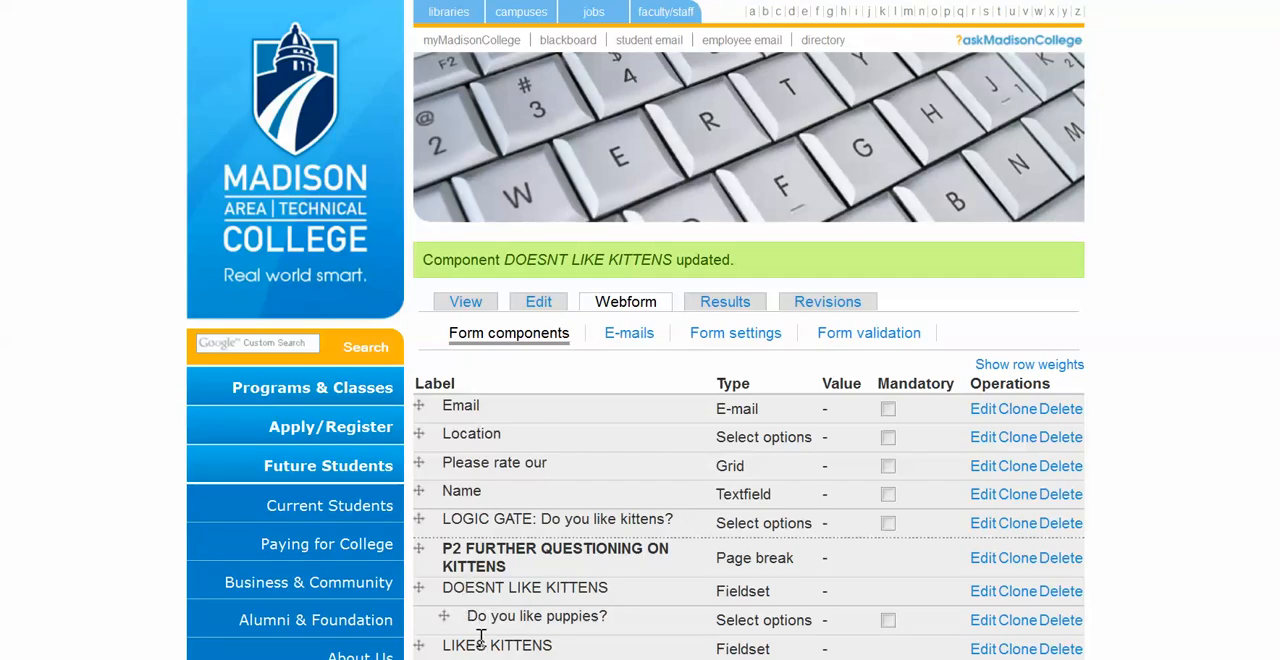
pyautogui.scroll(-3)
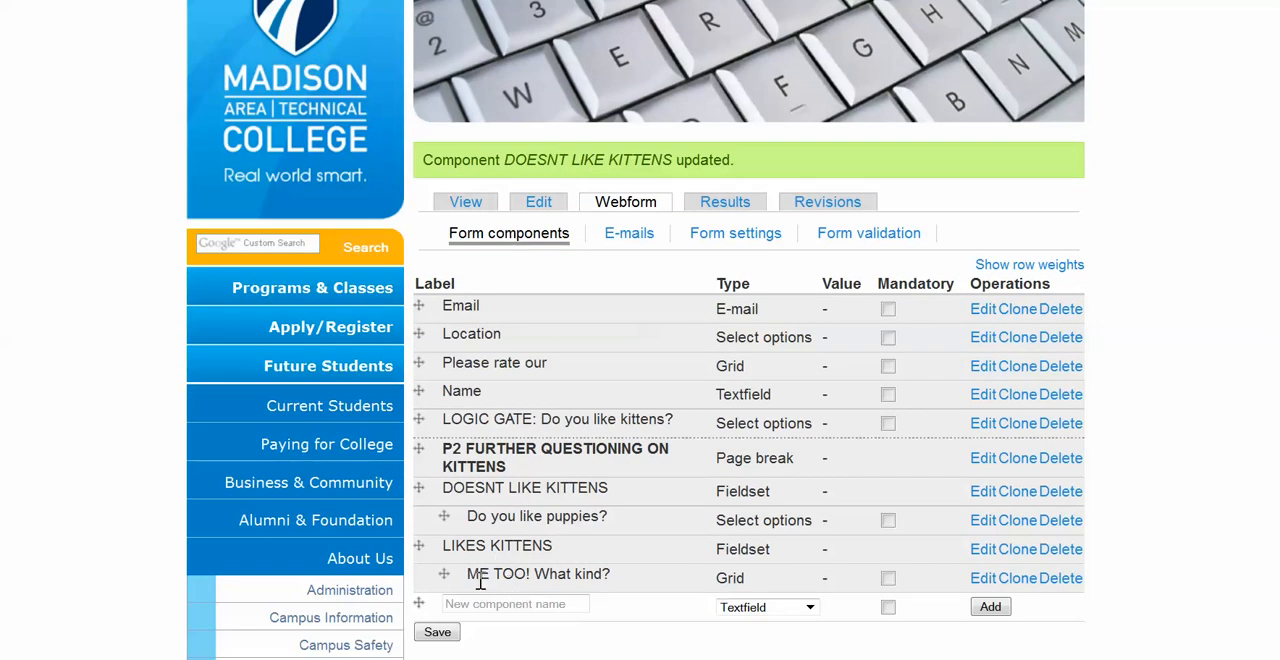
pyautogui.moveTo(480, 268)
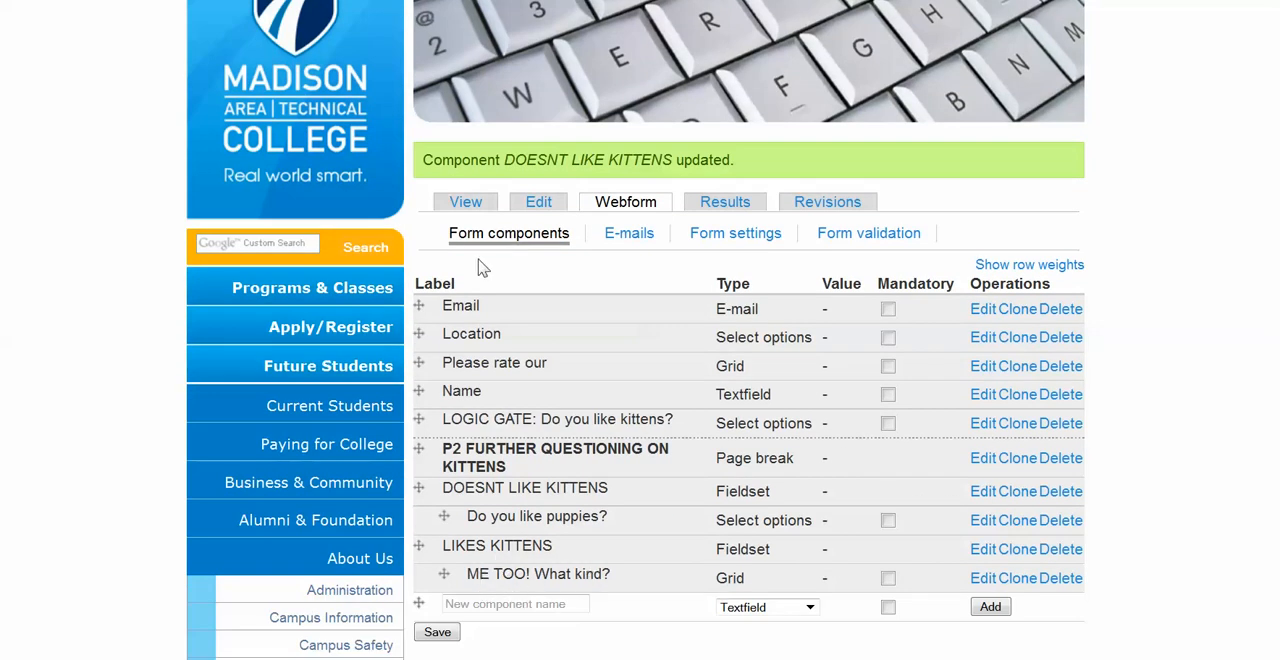
pyautogui.moveTo(578, 360)
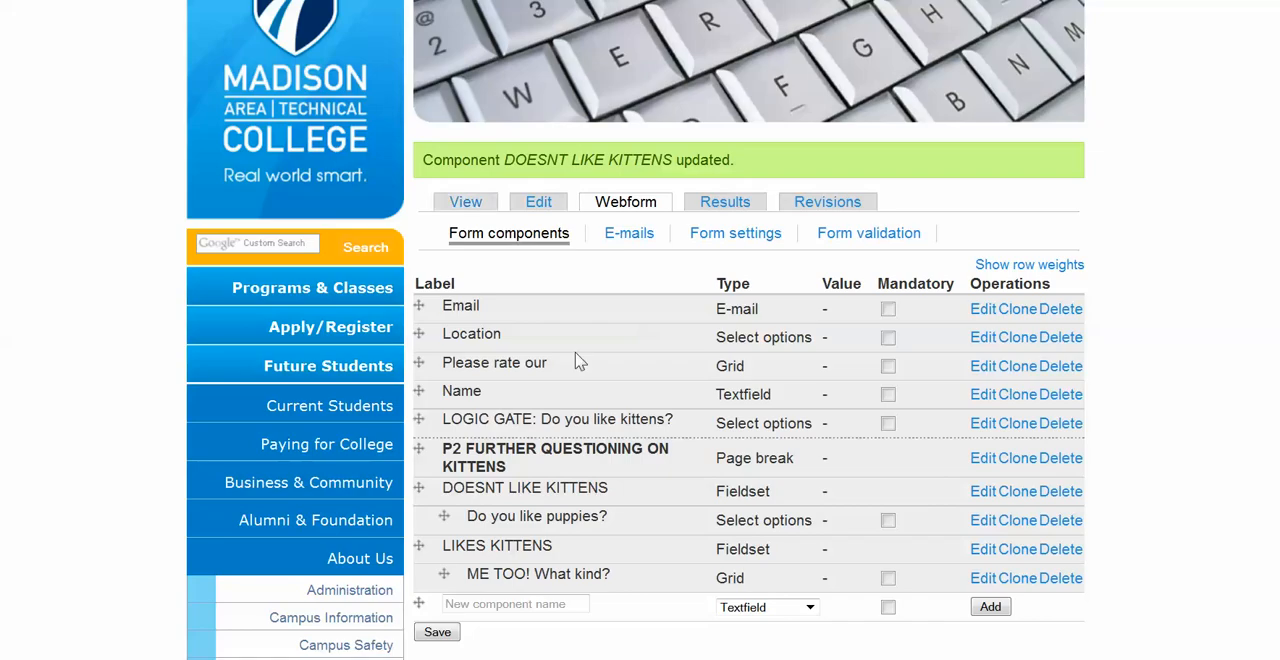
# View the live form with Yes chosen, rate a breed in the ME TOO grid, and go back a page.
pyautogui.click(464, 200)
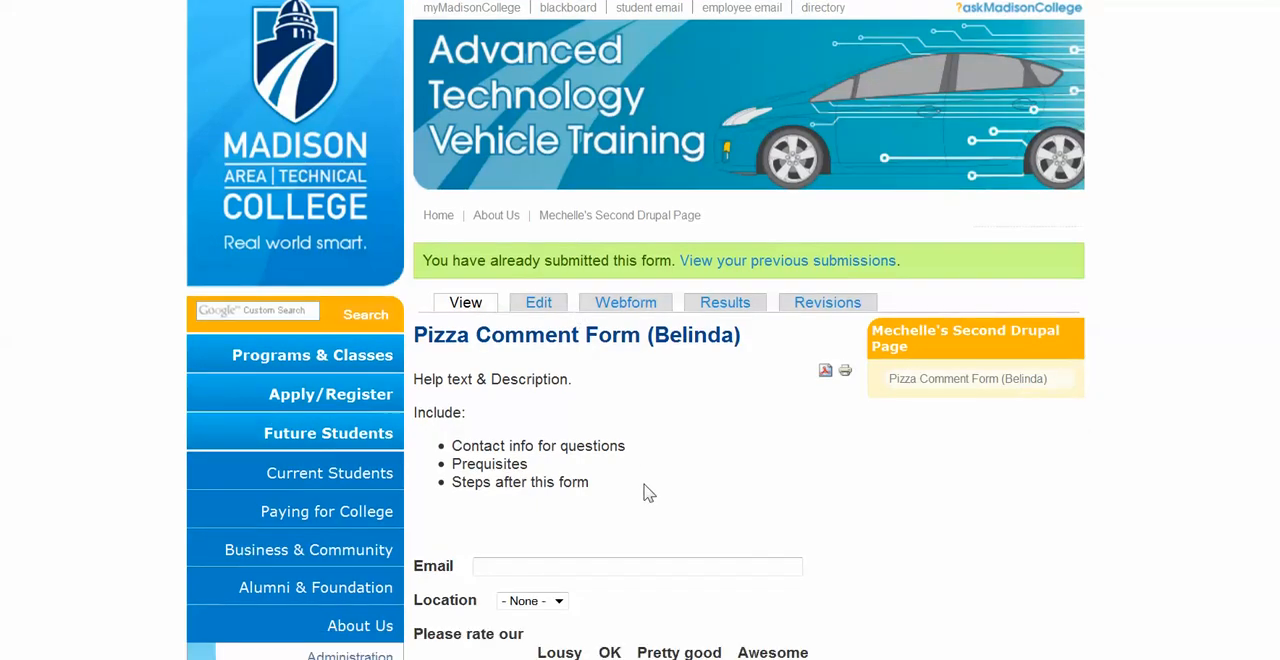
pyautogui.scroll(-3)
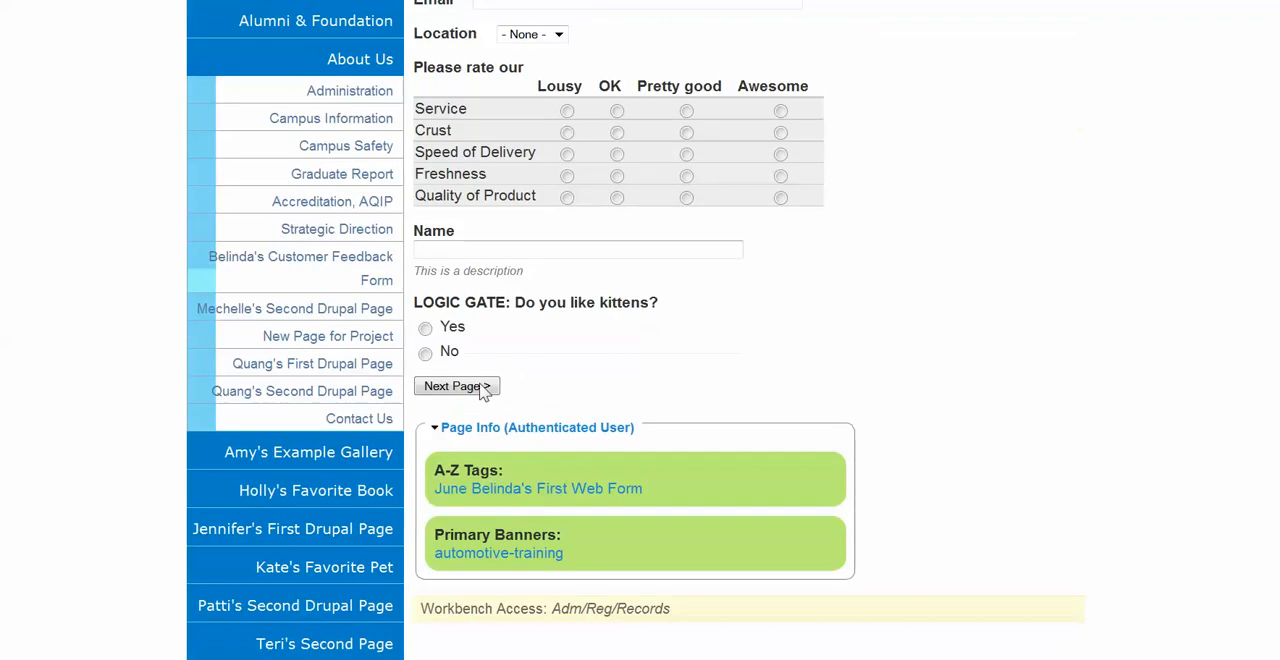
pyautogui.click(424, 328)
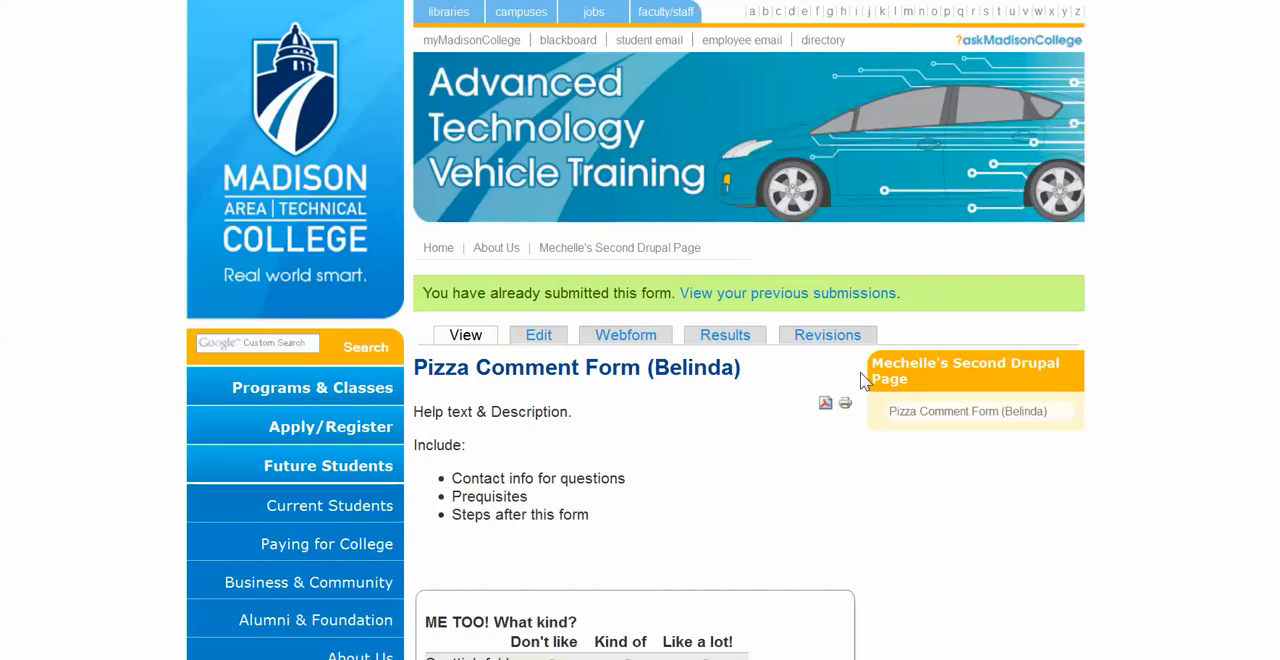
pyautogui.scroll(-3)
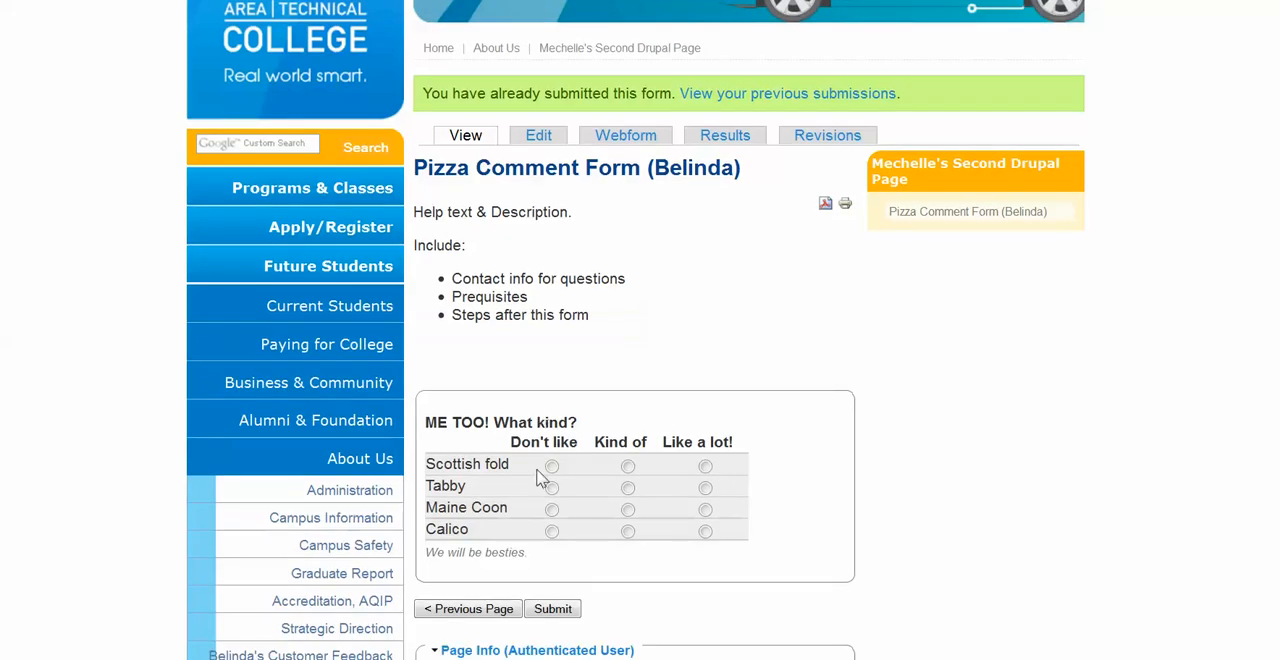
pyautogui.click(704, 464)
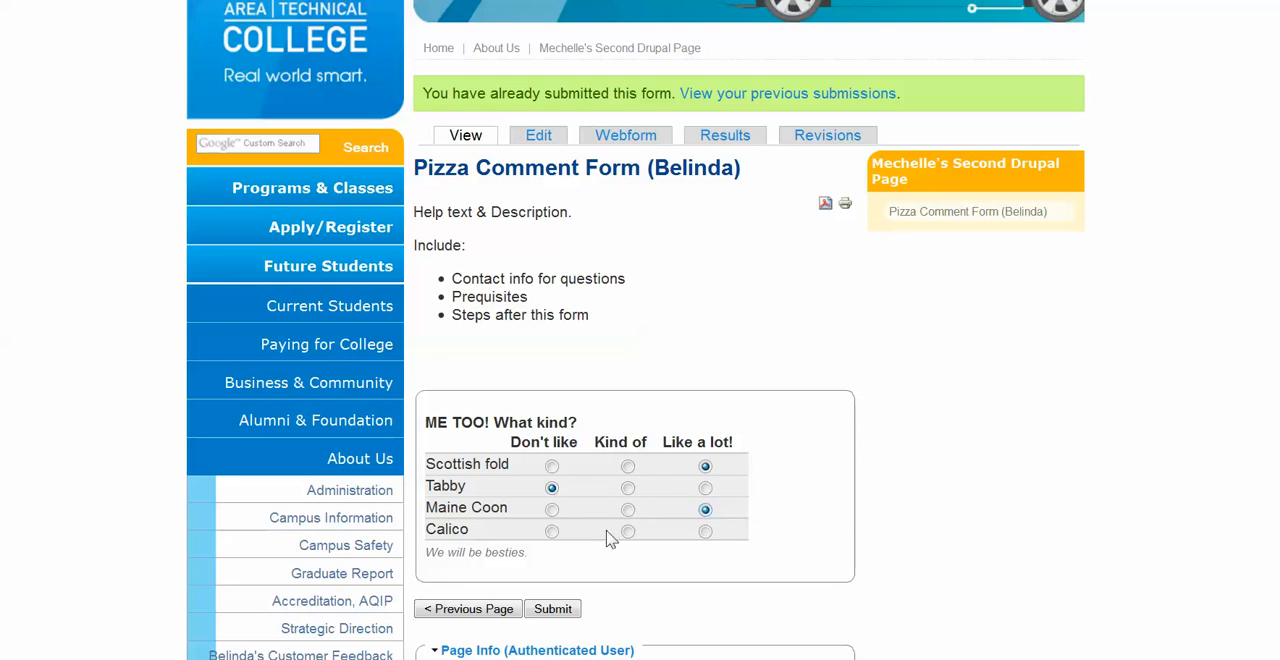
pyautogui.click(552, 532)
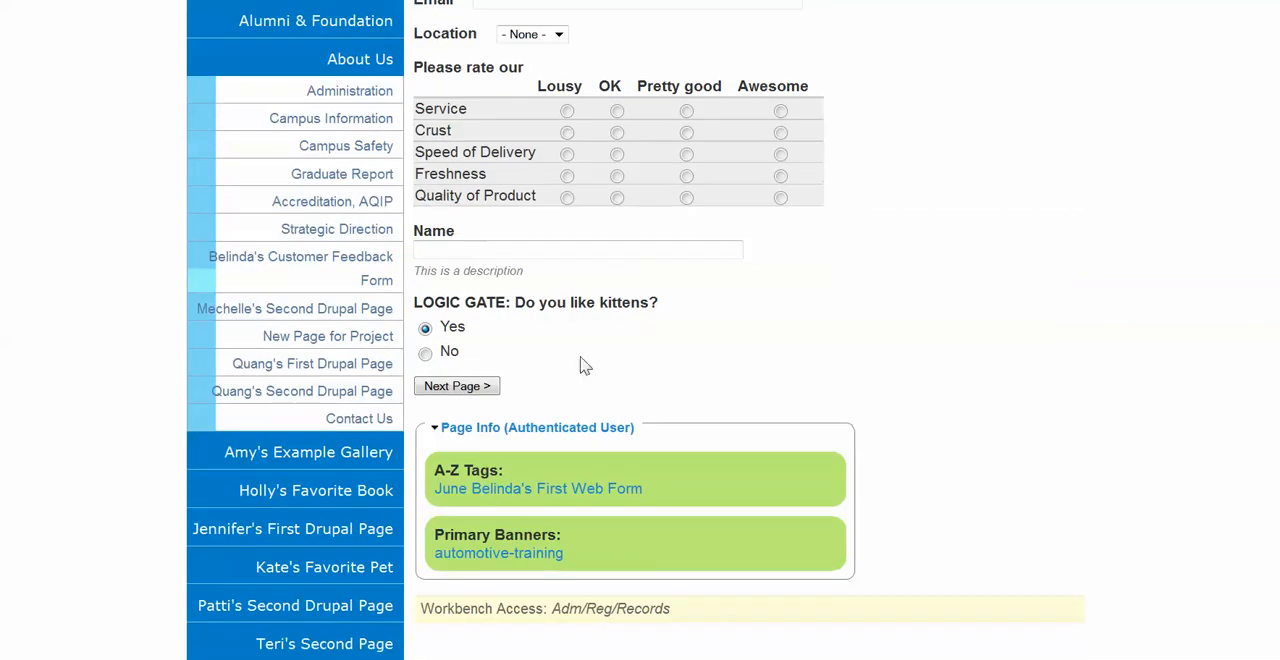
# Answer No to kittens and advance to the page asking Do you like puppies?
pyautogui.click(424, 352)
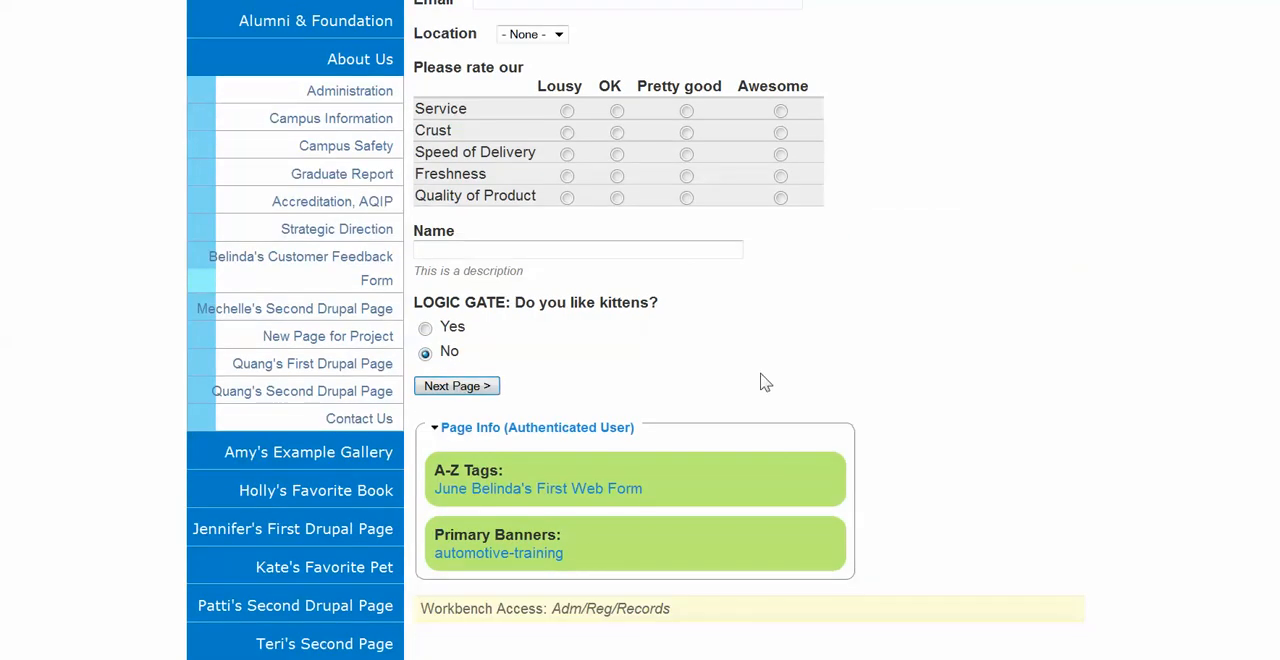
pyautogui.click(456, 386)
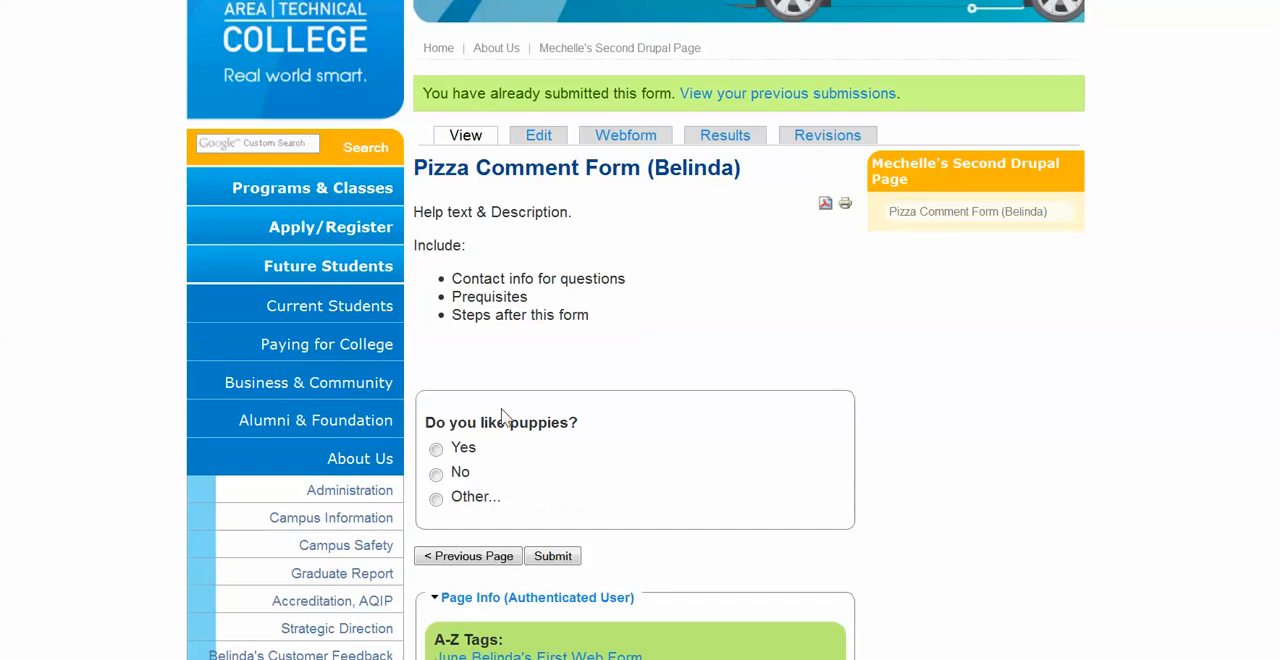
pyautogui.moveTo(518, 400)
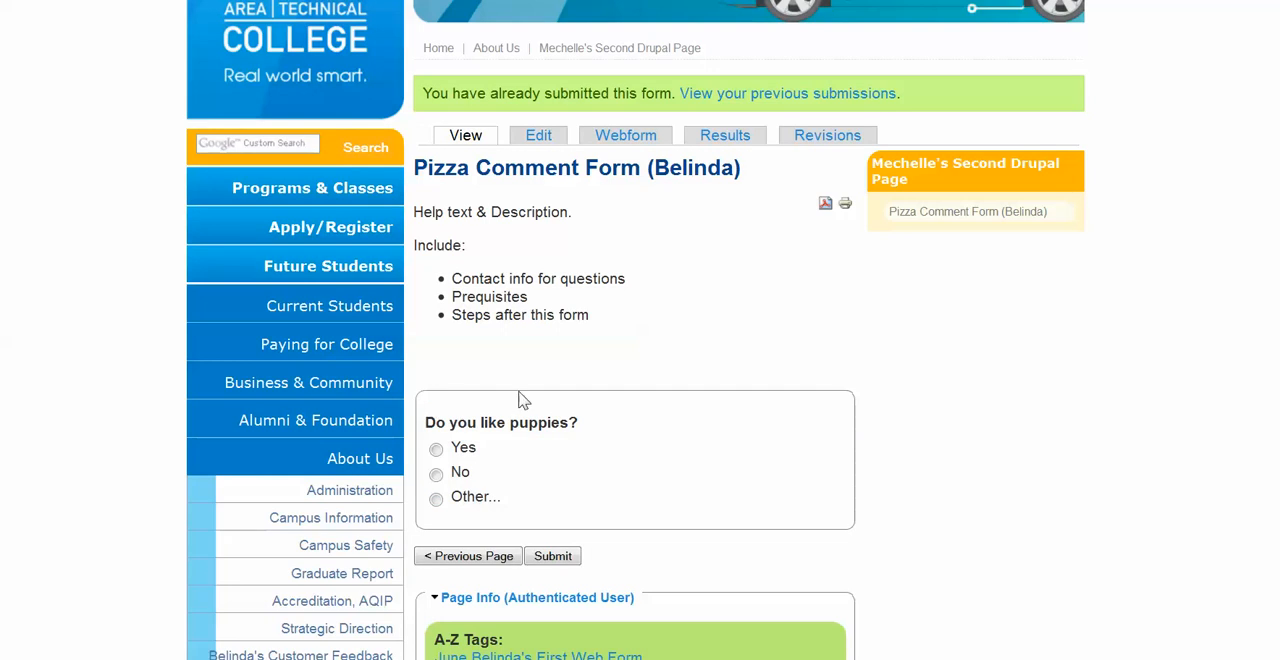
pyautogui.moveTo(610, 532)
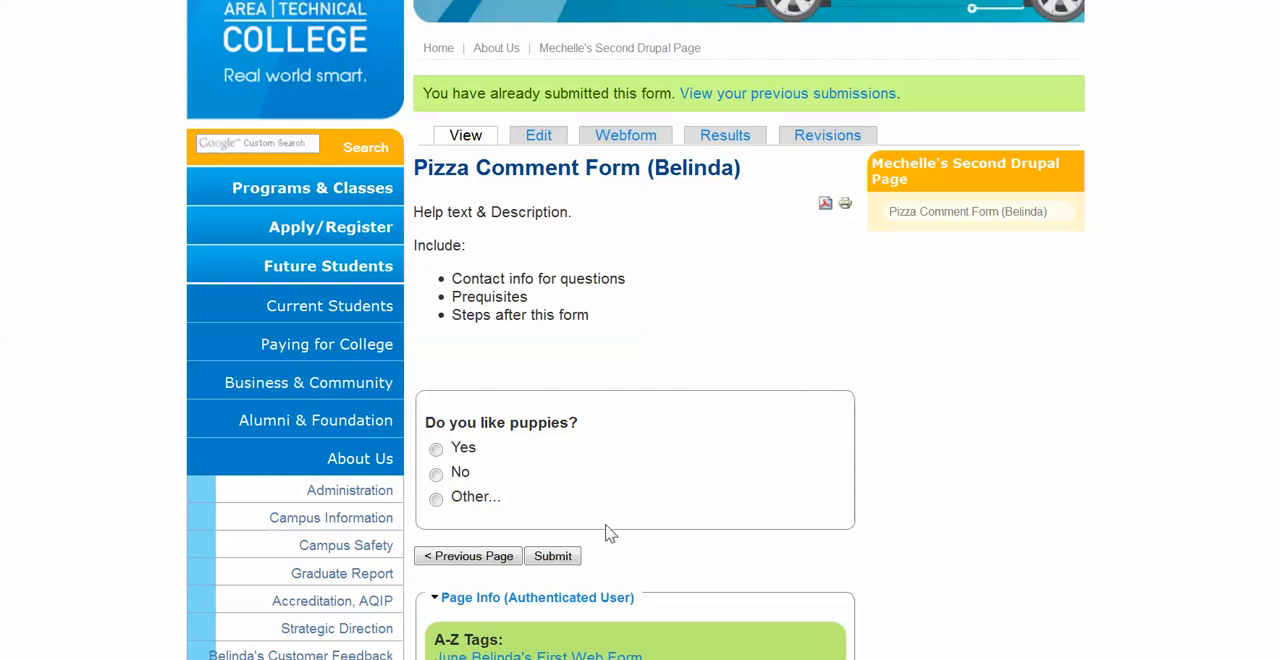
pyautogui.moveTo(796, 418)
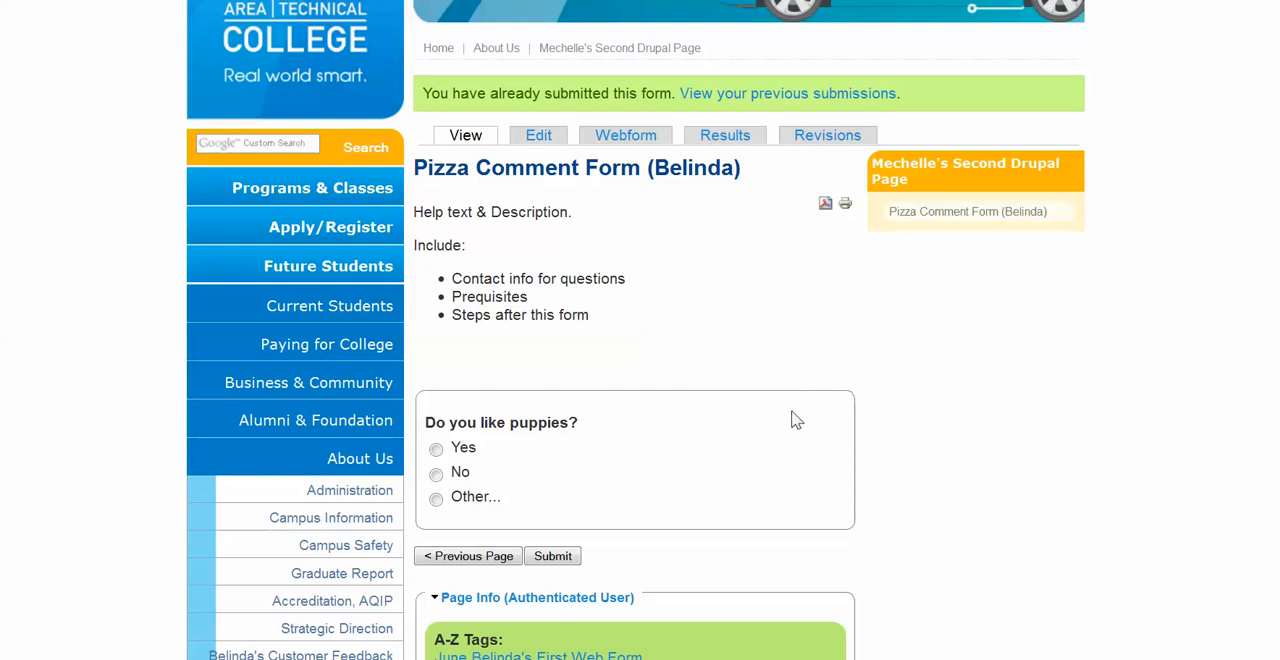
pyautogui.moveTo(532, 492)
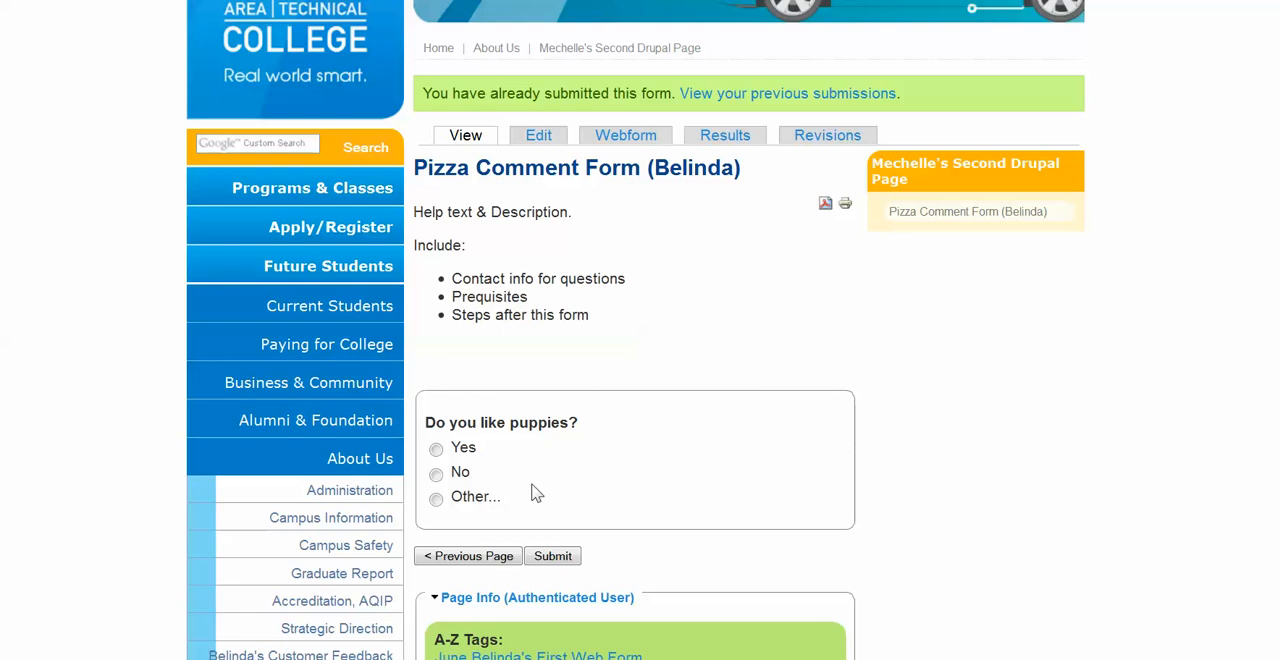
pyautogui.moveTo(528, 518)
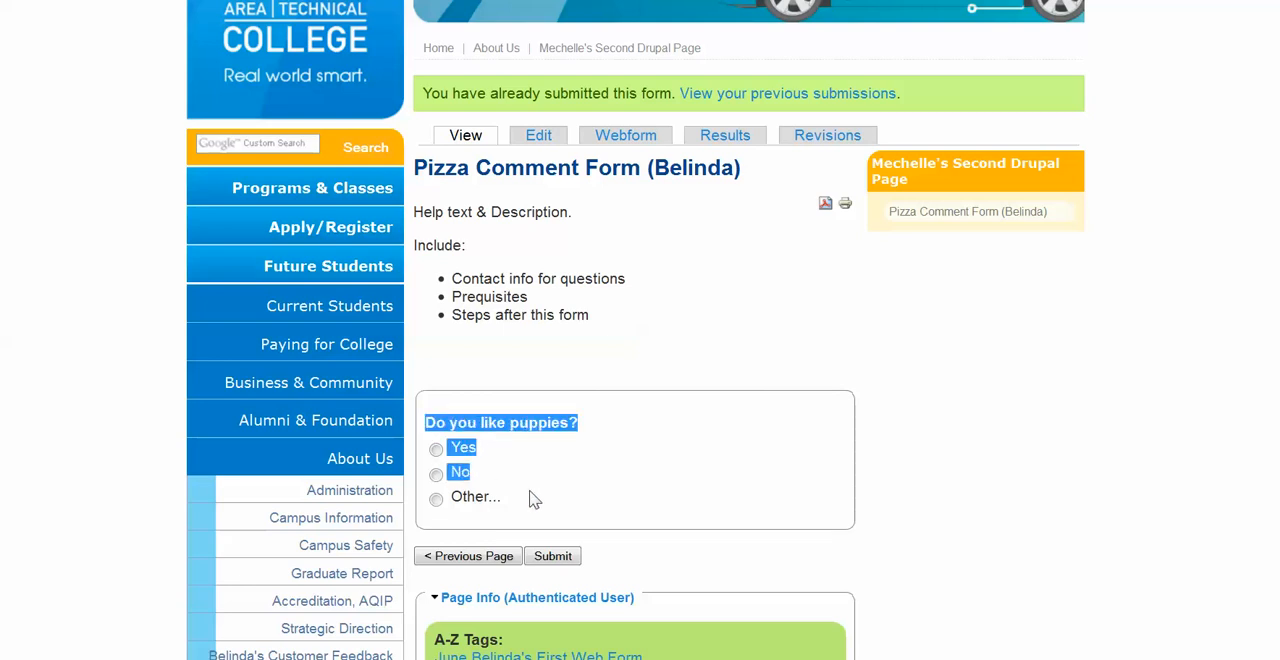
pyautogui.doubleClick(474, 496)
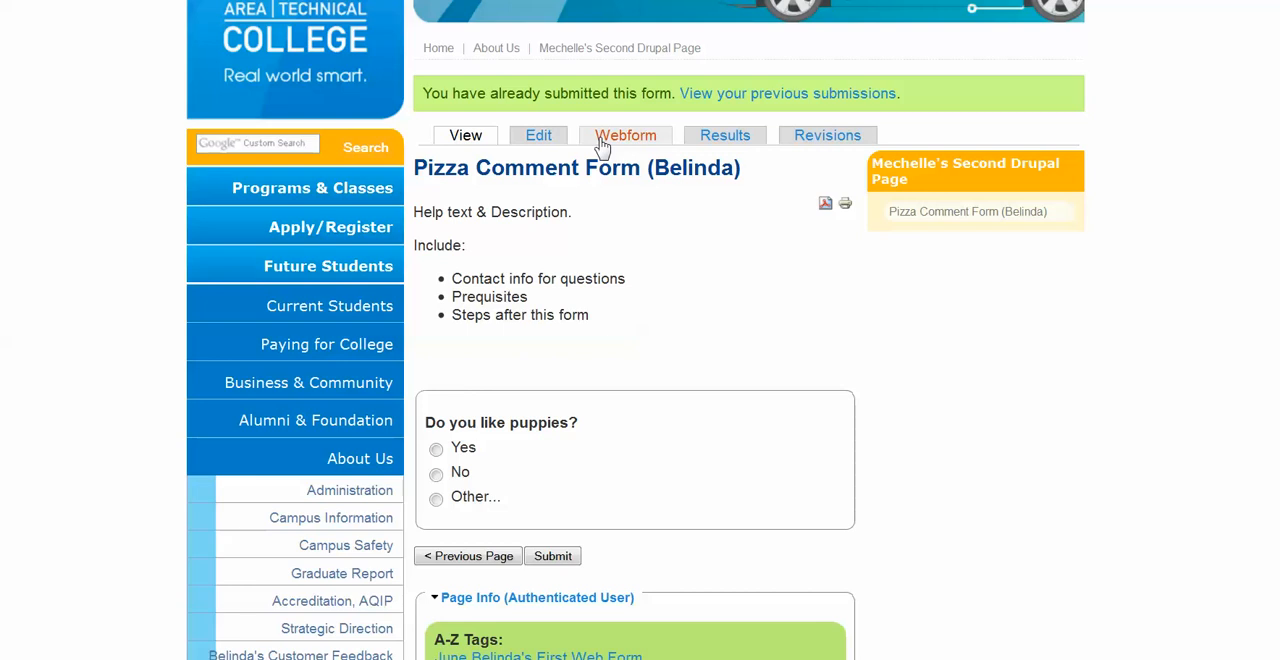
# Return to the Webform tab's Form components table.
pyautogui.click(624, 136)
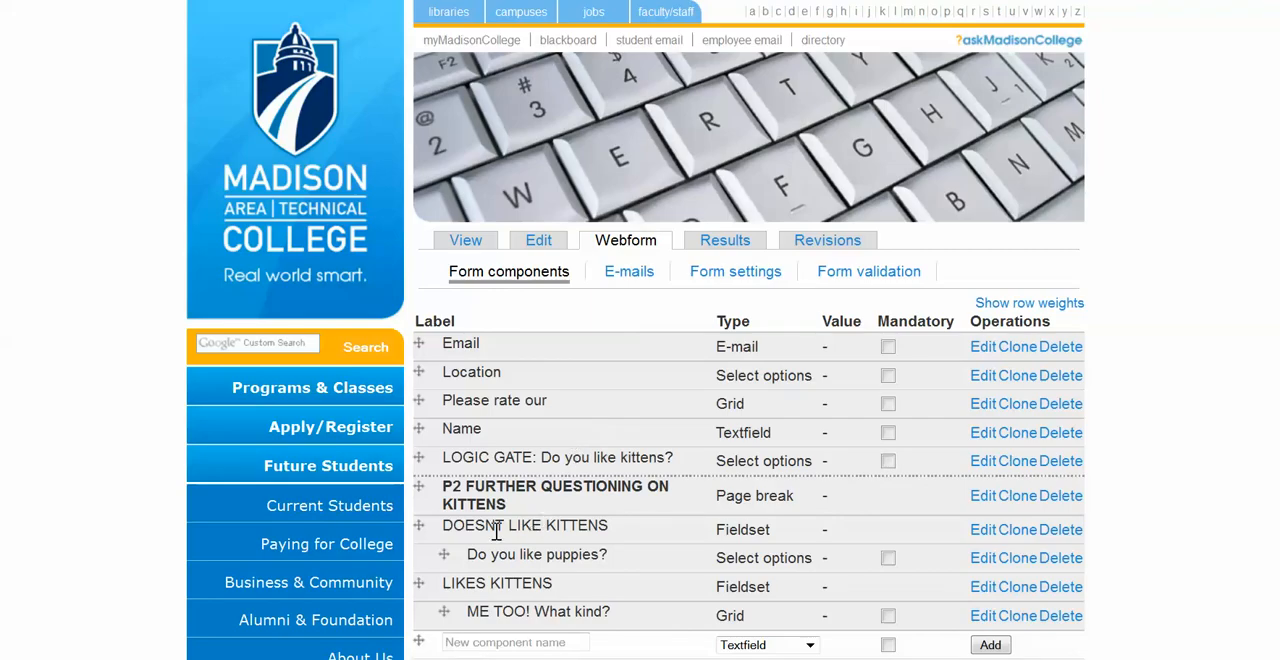
pyautogui.moveTo(744, 556)
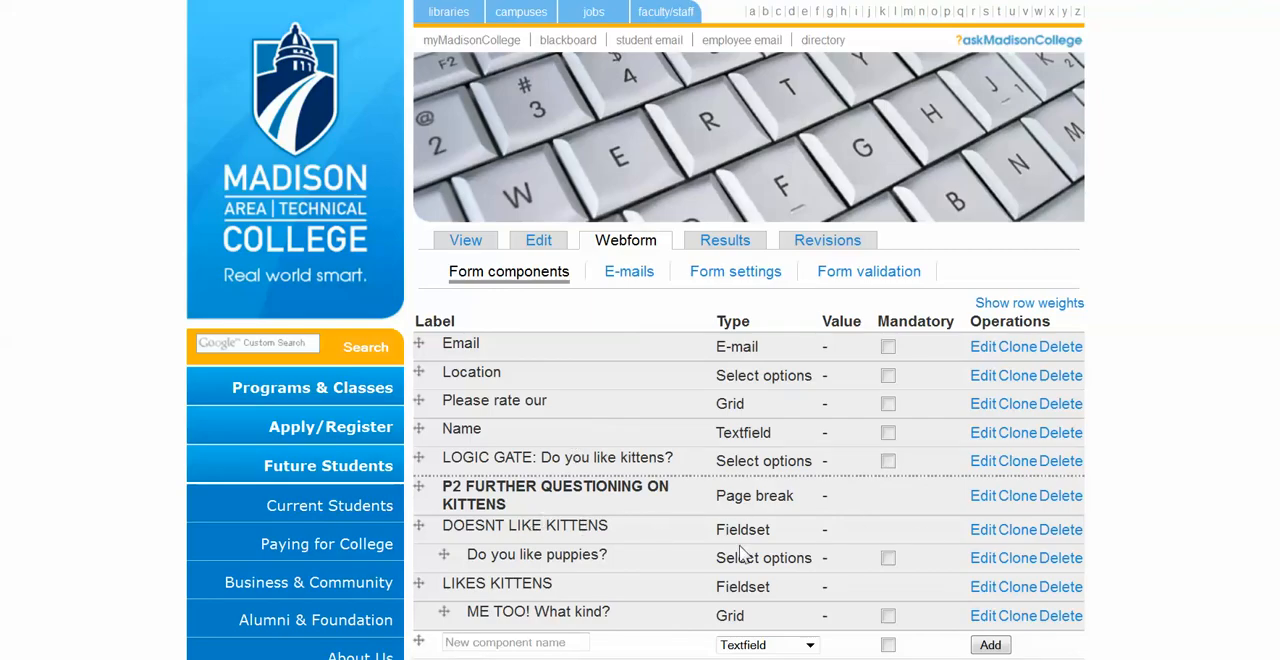
pyautogui.moveTo(784, 556)
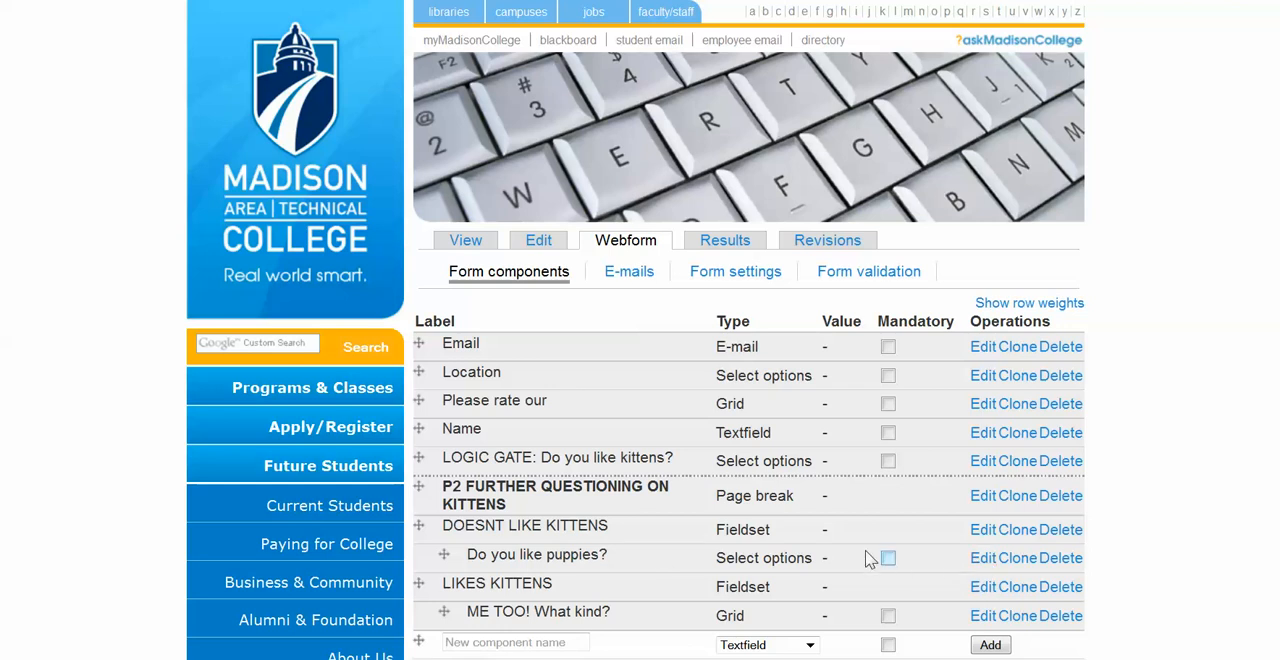
# Open the Do you like puppies? question and expand its Conditional rules.
pyautogui.click(982, 558)
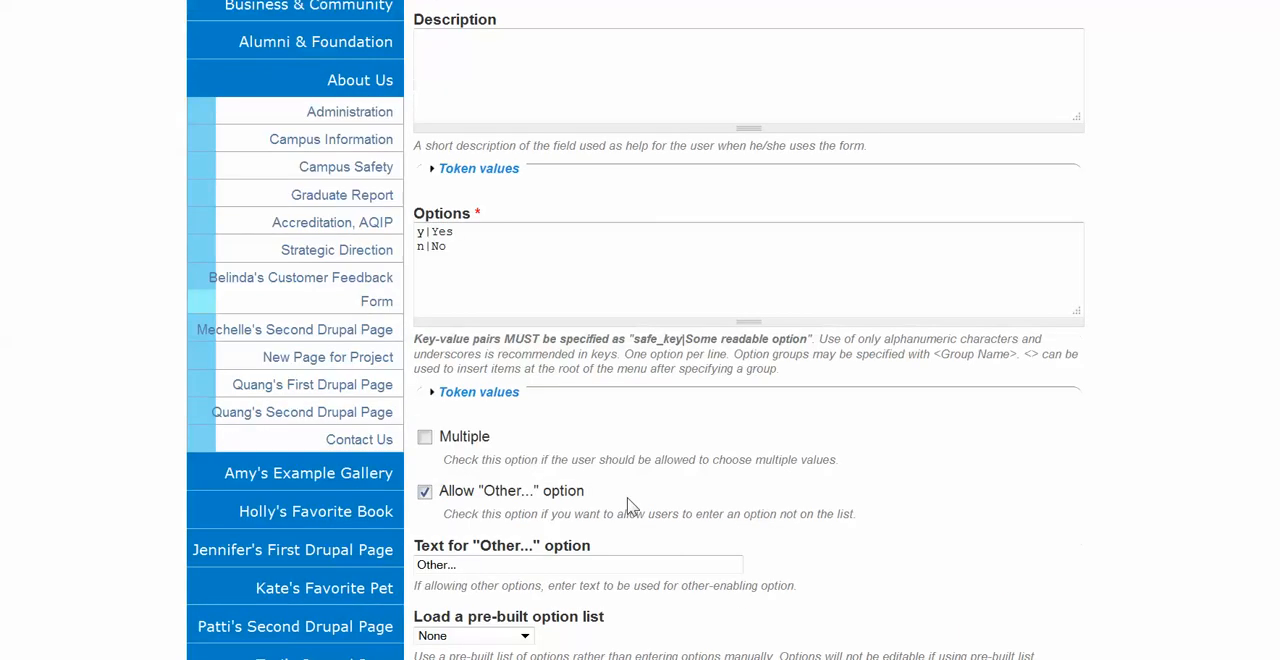
pyautogui.scroll(-3)
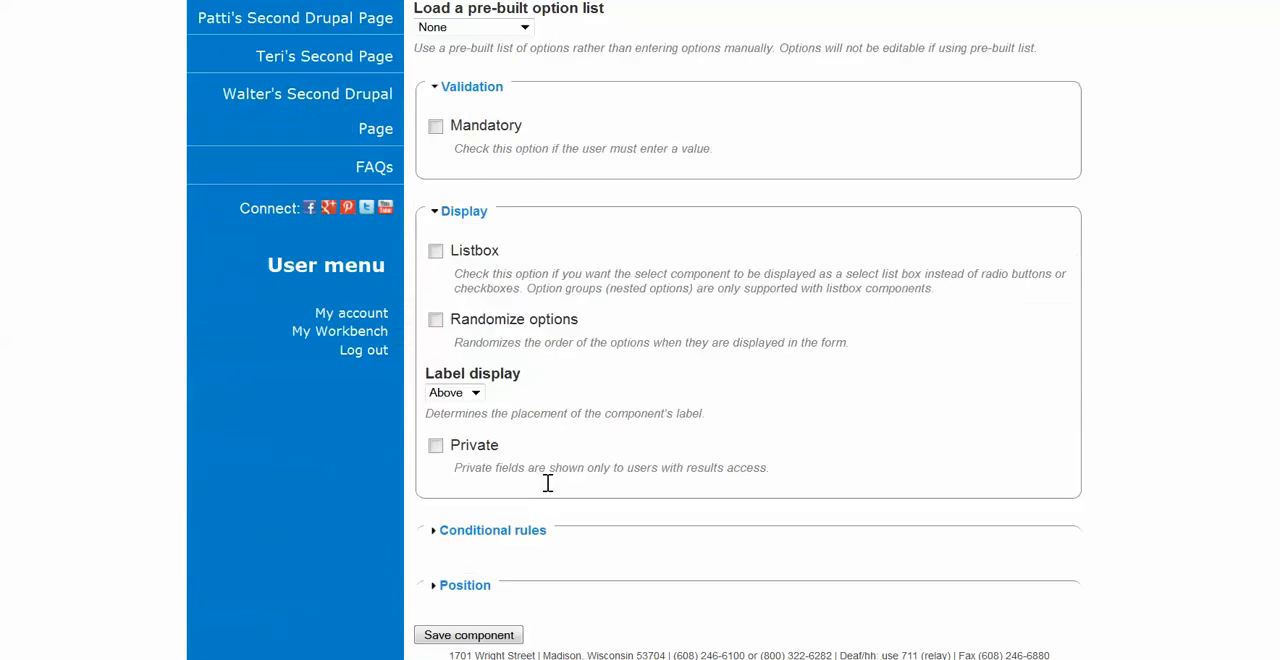
pyautogui.click(492, 530)
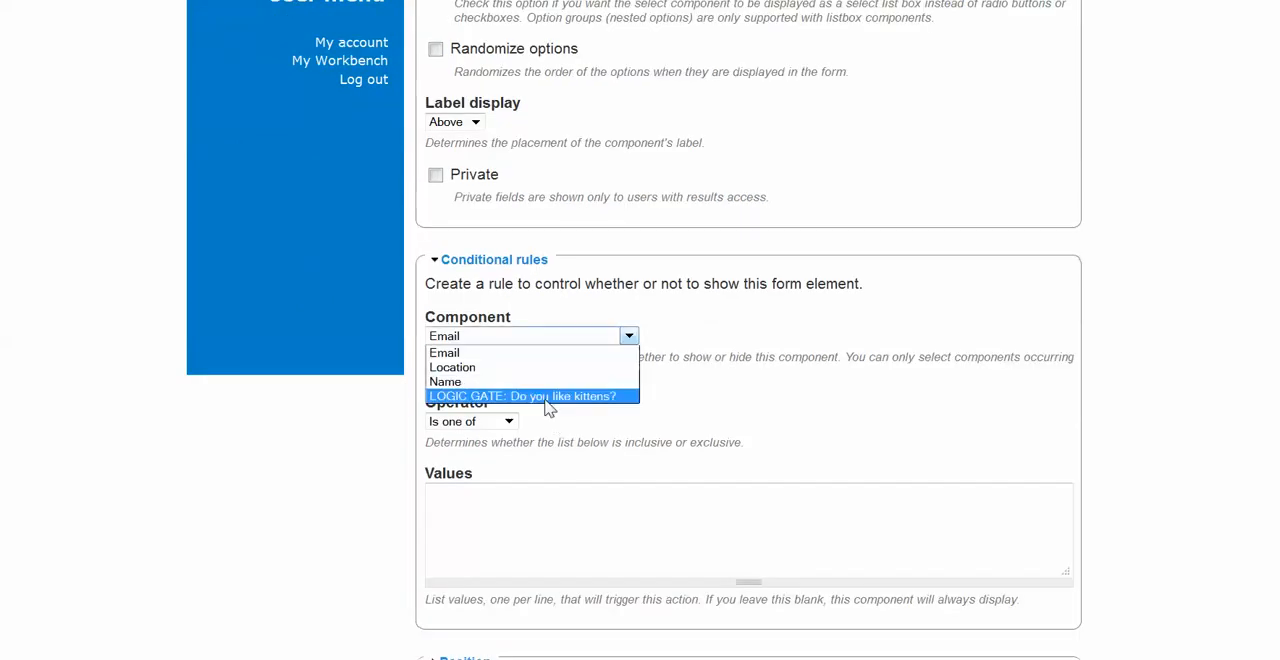
# Condition the puppies question on the LOGIC GATE answer being one of n and save it.
pyautogui.click(530, 396)
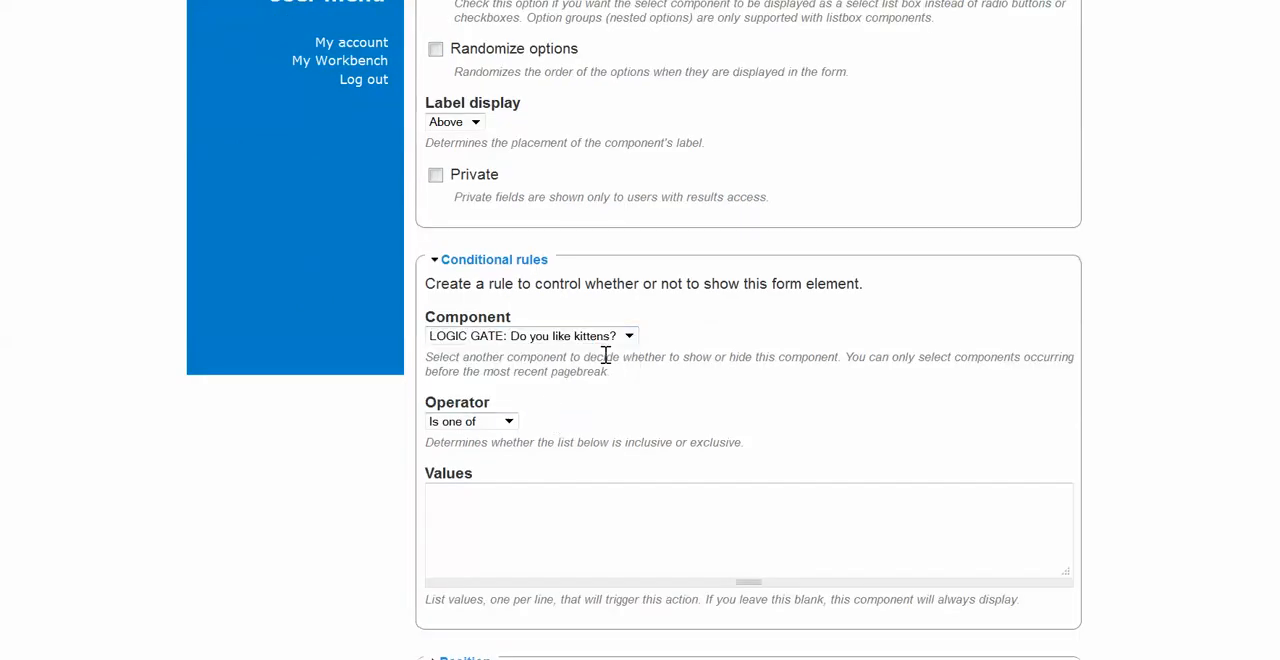
pyautogui.click(470, 420)
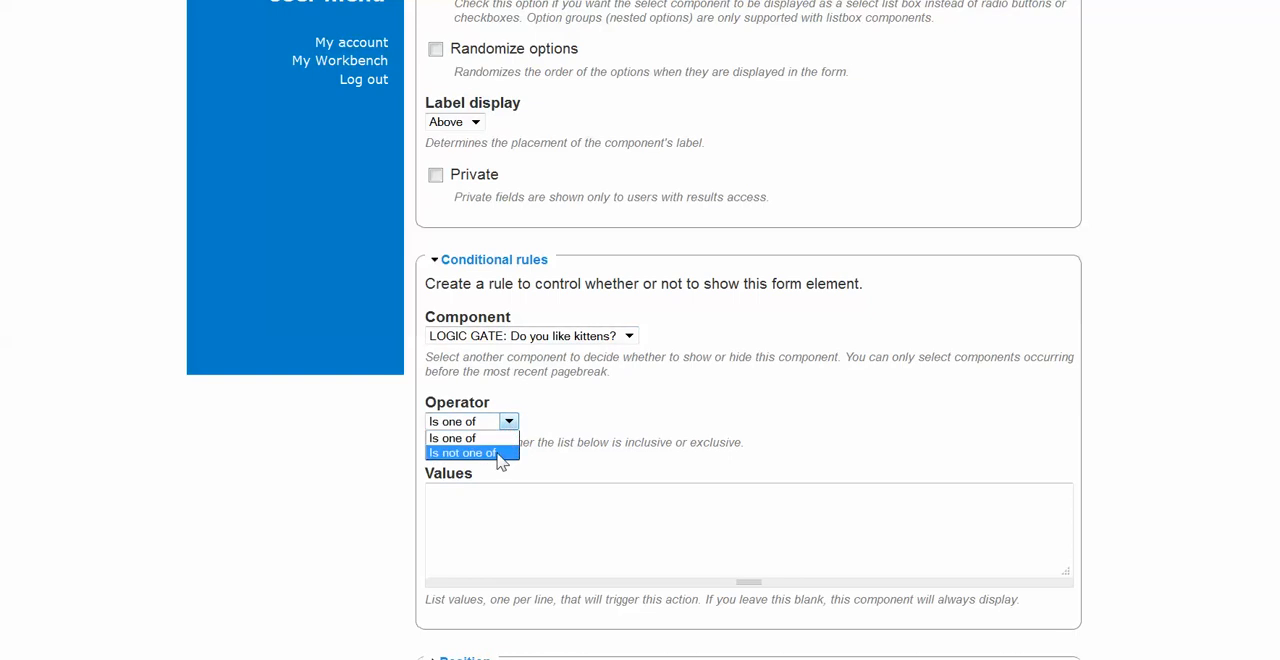
pyautogui.click(452, 438)
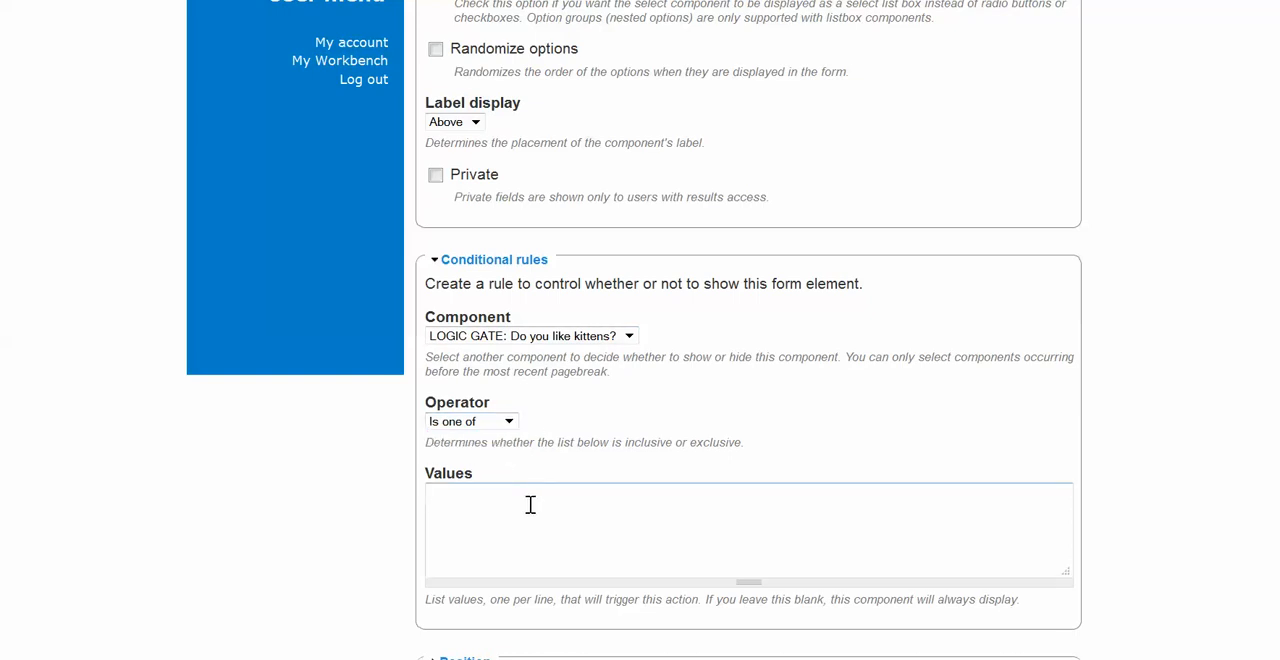
pyautogui.write('n')
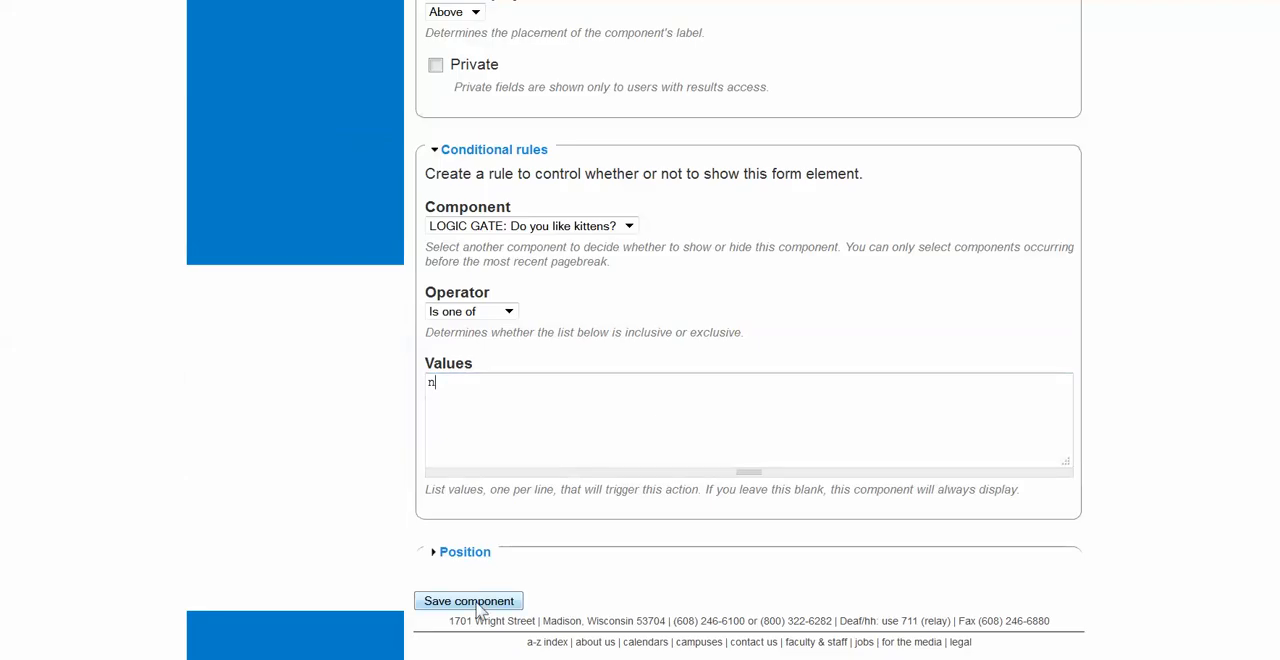
pyautogui.click(468, 600)
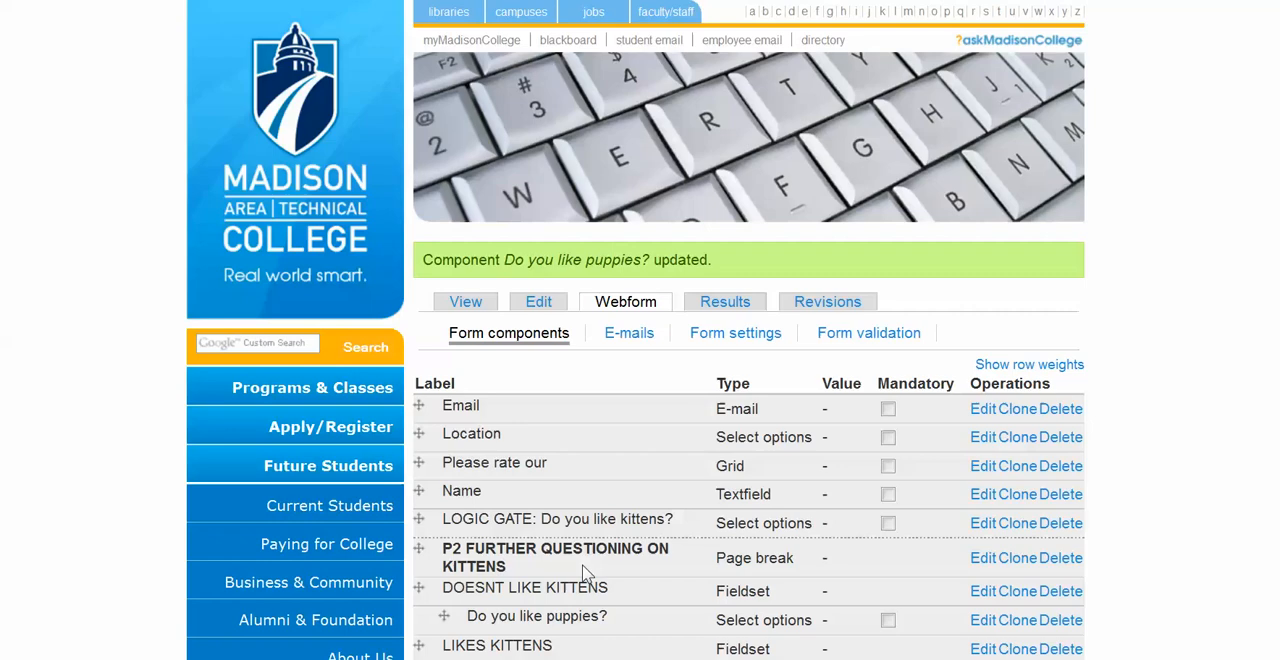